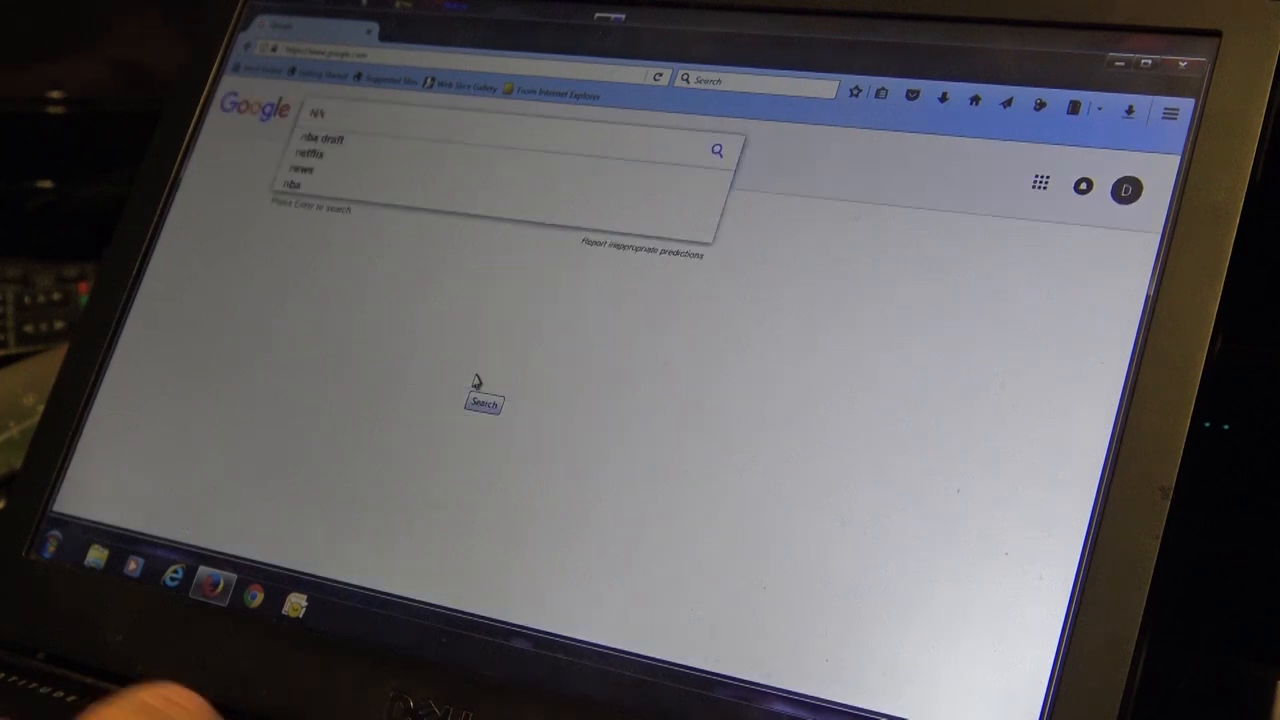
- Search Google for 'nad 7155 service manual' and browse the results
{"action": "type", "text": "NAD 7155"}
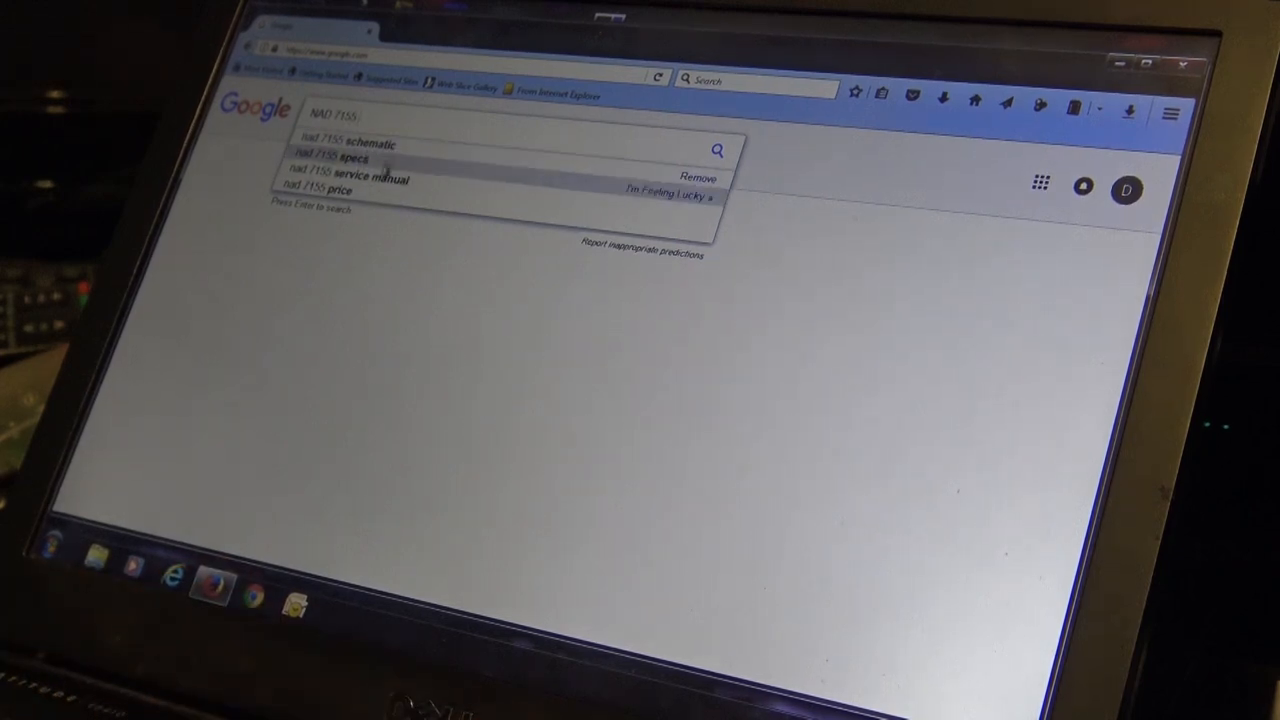
{"action": "left_click", "coordinate": [352, 180]}
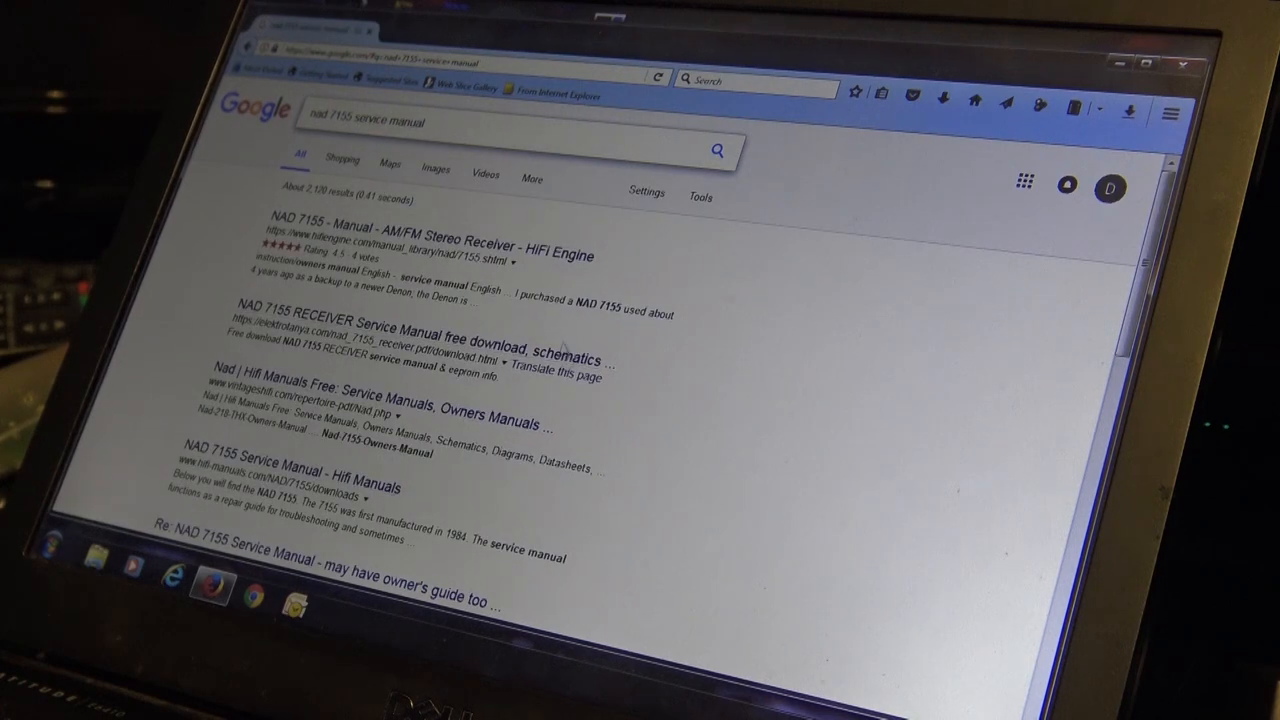
{"action": "scroll", "scroll_direction": "down", "scroll_amount": 3}
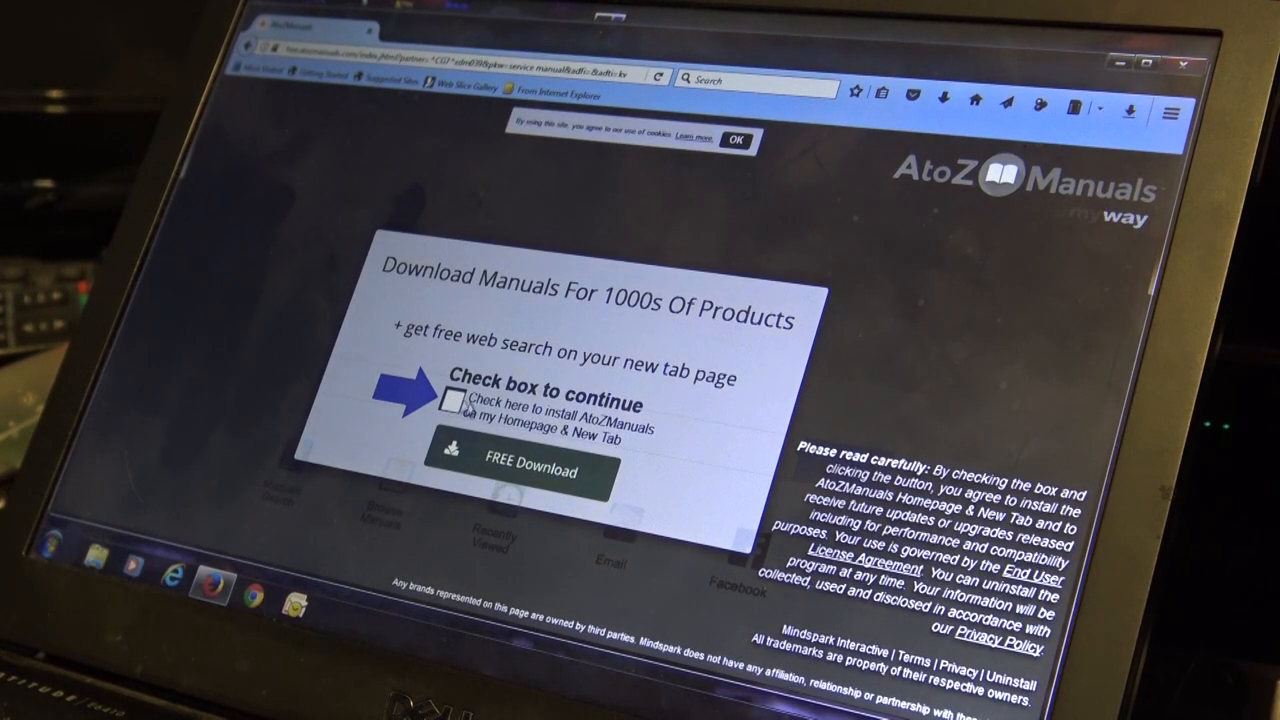
- Accept the AtoZManuals homepage option, request the free download, and answer the install prompt
{"action": "left_click", "coordinate": [452, 407]}
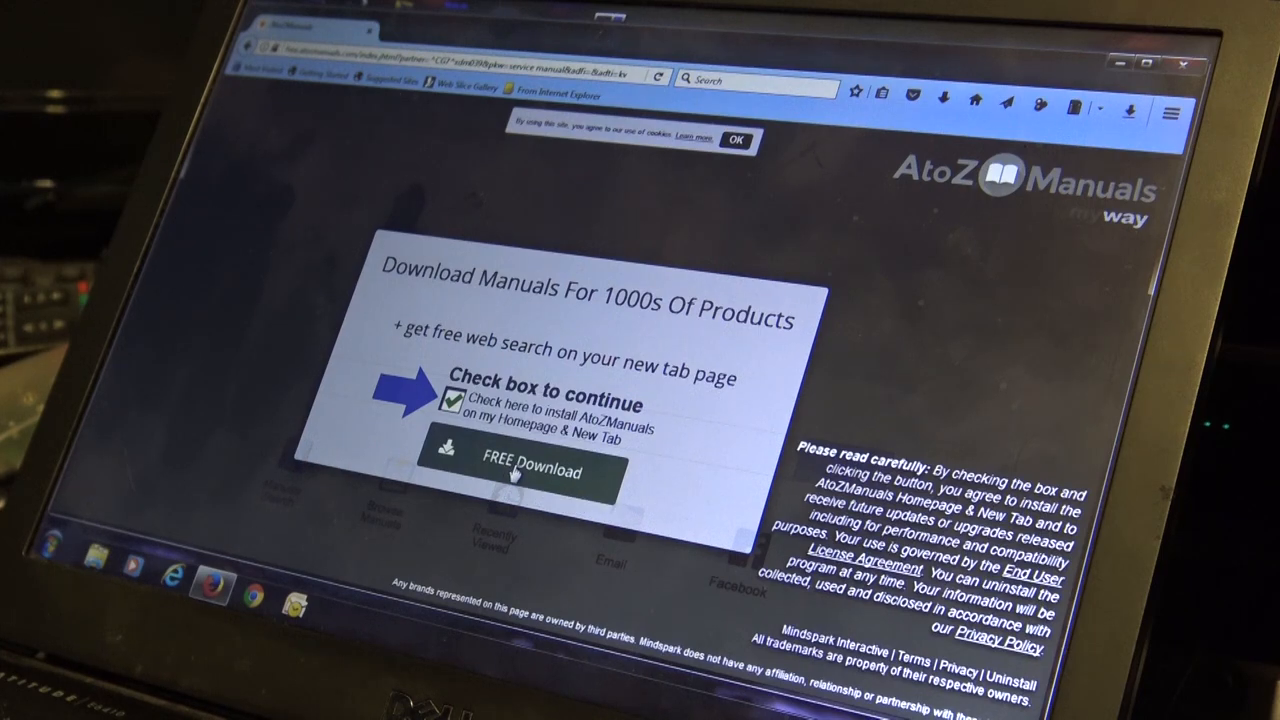
{"action": "left_click", "coordinate": [530, 472]}
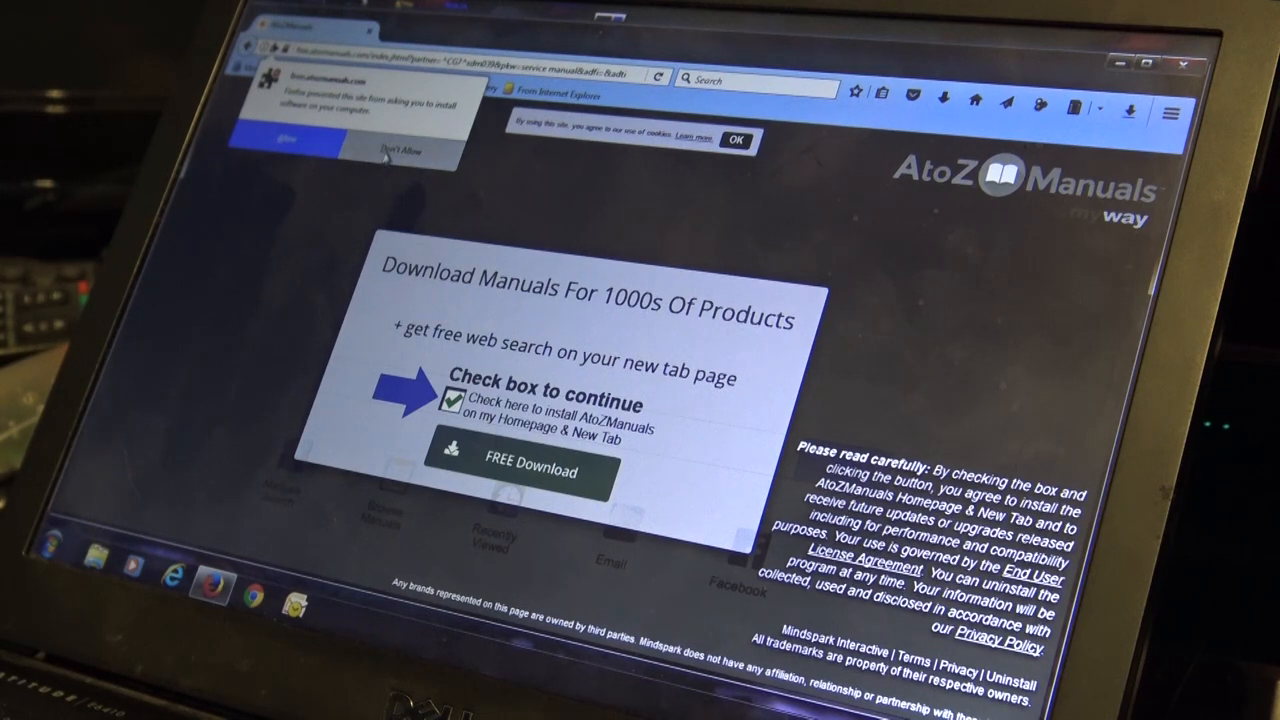
{"action": "left_click", "coordinate": [398, 150]}
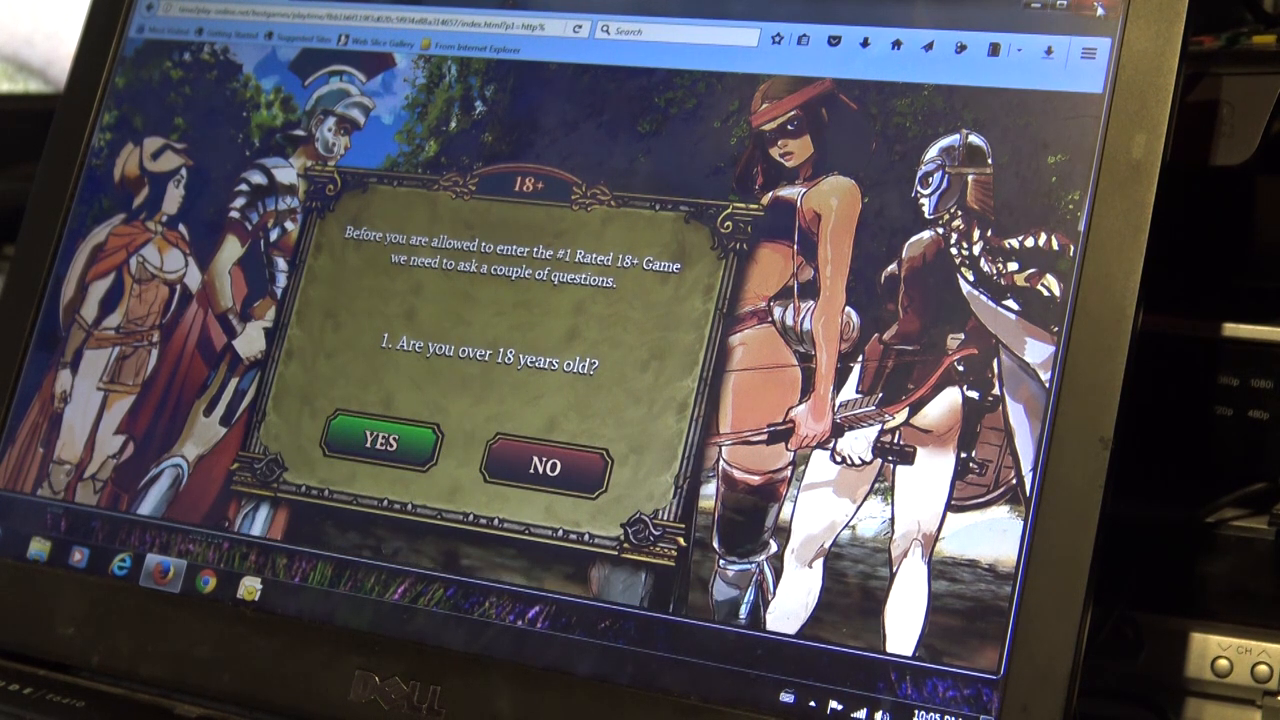
- Leave the 18+ game page to reach the hijacked start page with site tiles
{"action": "left_click", "coordinate": [379, 443]}
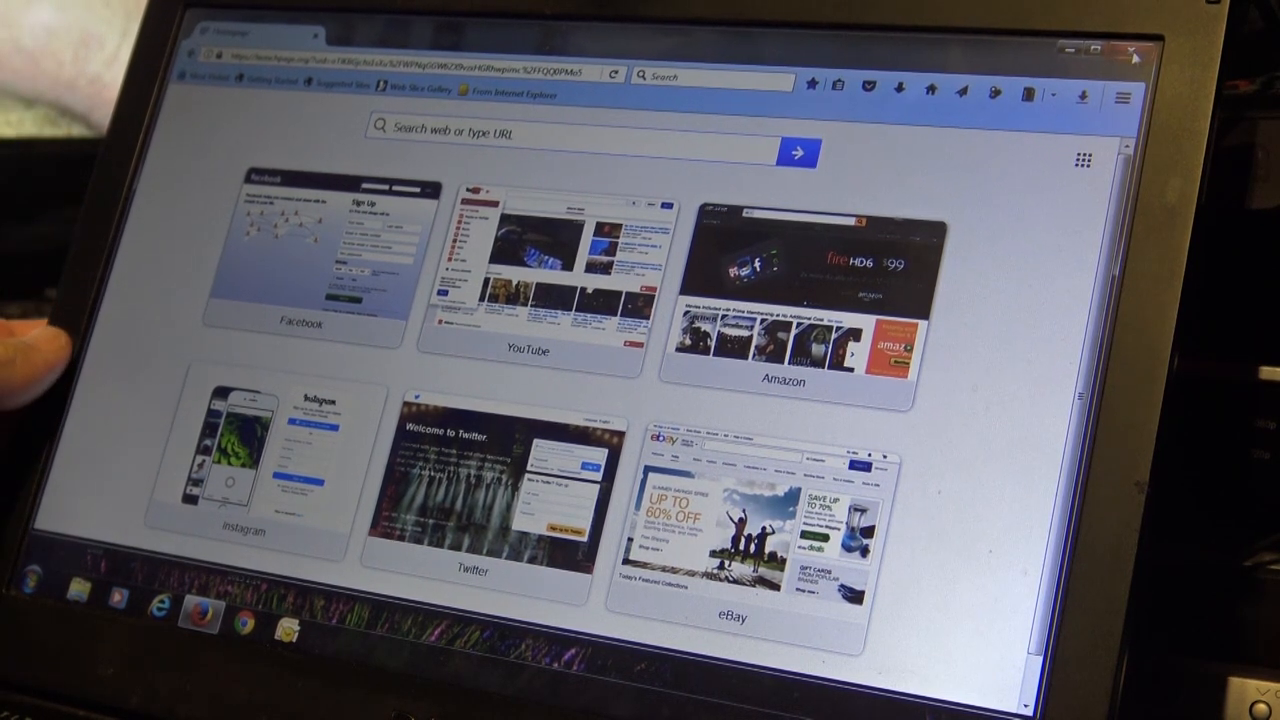
- Close the Firefox window showing the hijacked search page
{"action": "left_click", "coordinate": [1131, 52]}
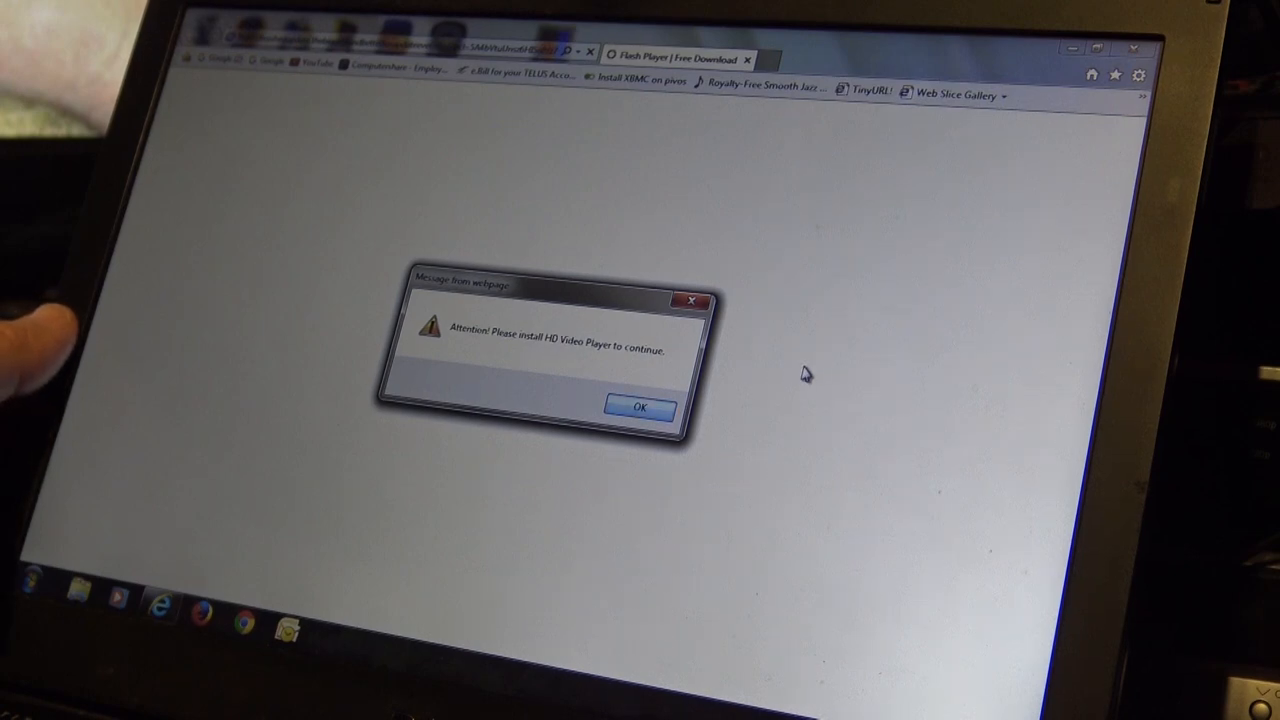
- Dismiss Internet Explorer's HD Video Player install alert with OK
{"action": "left_click", "coordinate": [639, 407]}
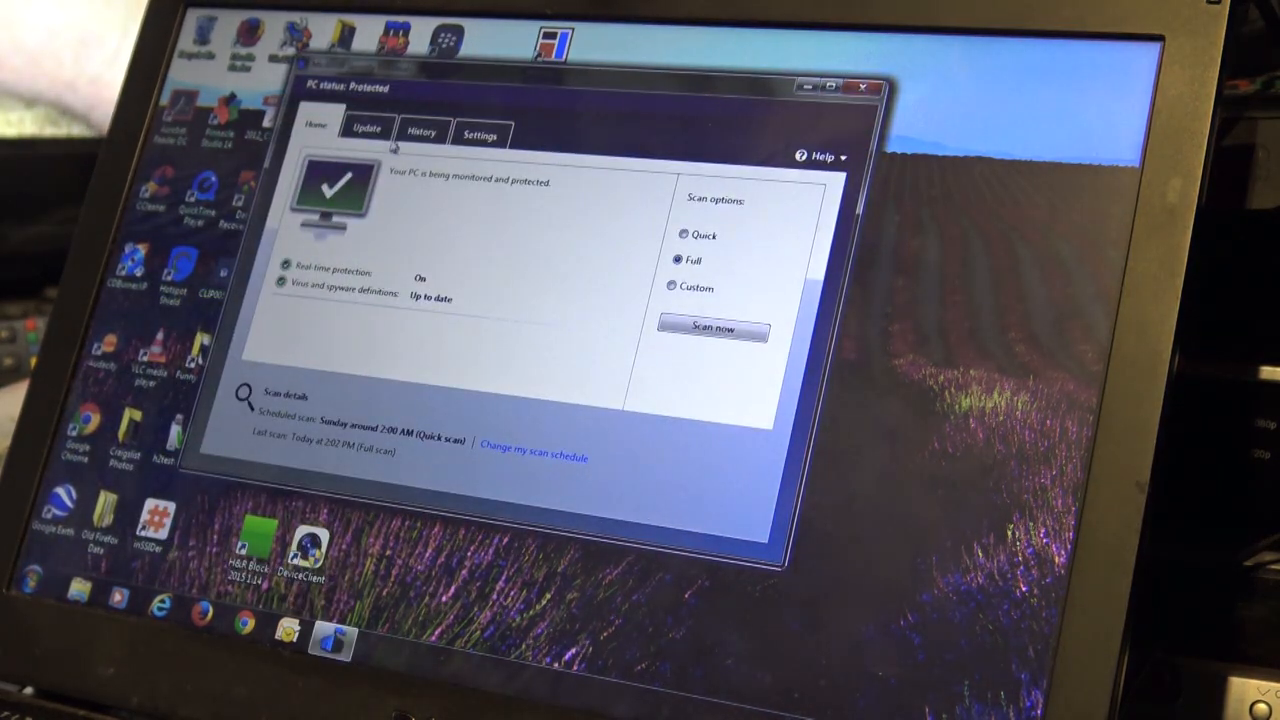
{"action": "mouse_move", "coordinate": [712, 328]}
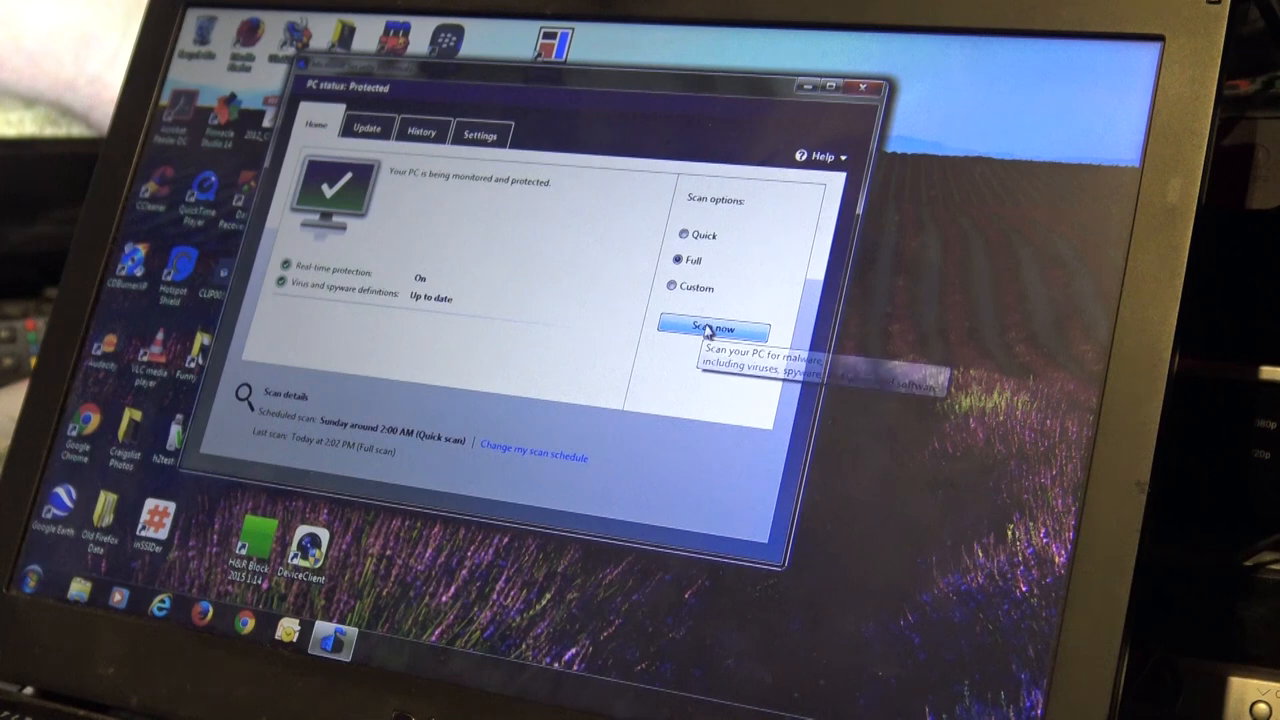
- Start a Full scan from the Security Essentials Home tab
{"action": "left_click", "coordinate": [714, 328]}
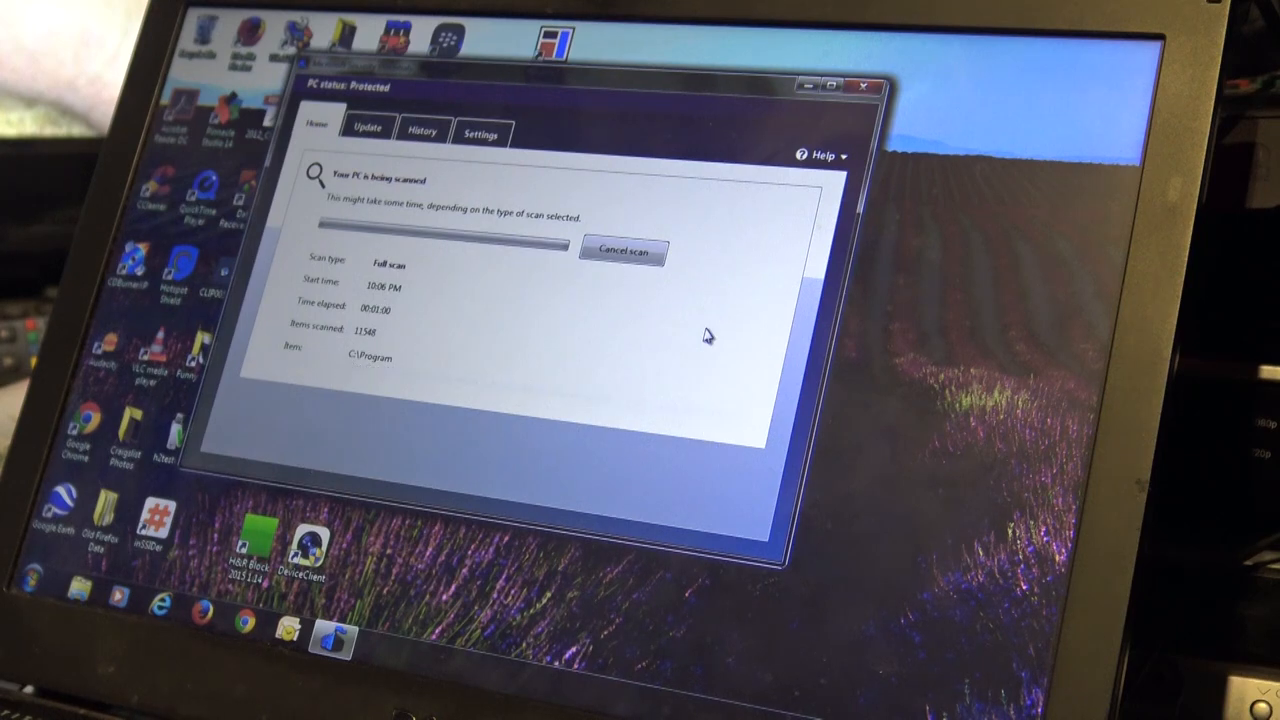
- Remove BrowserModifier:Win32/Obrypser from History, approving the User Account Control prompt
{"action": "left_click", "coordinate": [421, 131]}
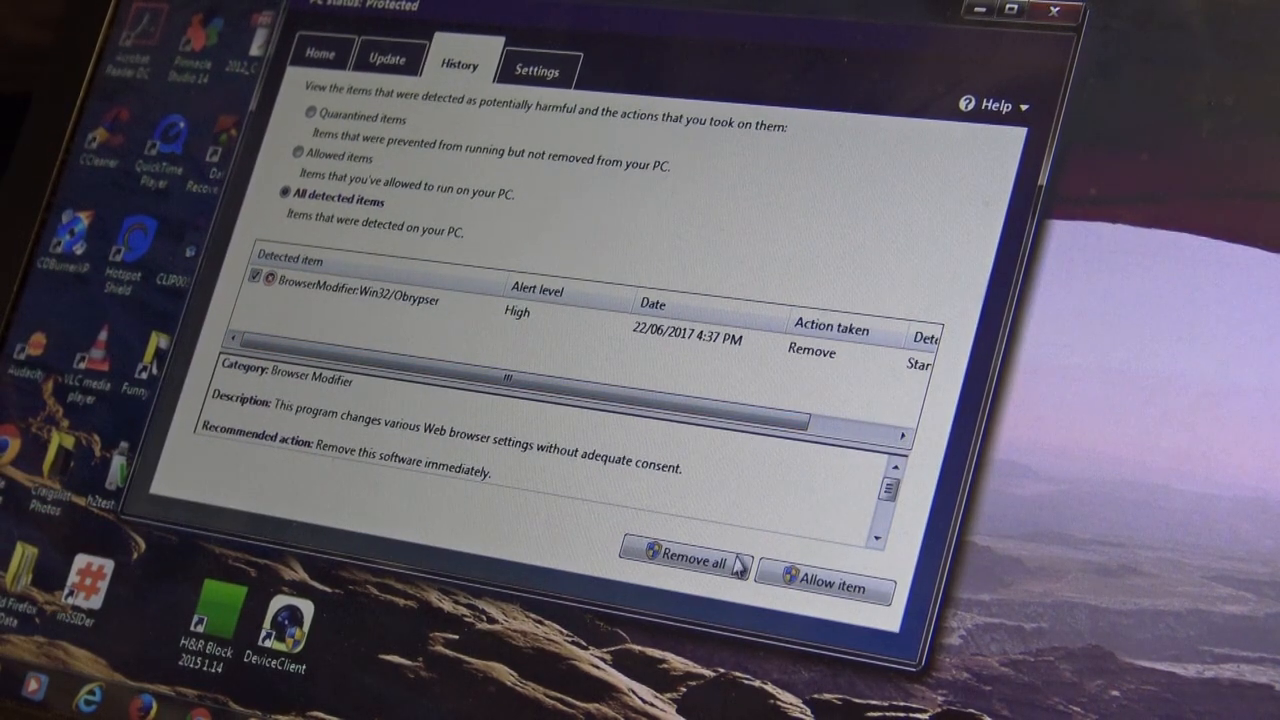
{"action": "mouse_move", "coordinate": [700, 565]}
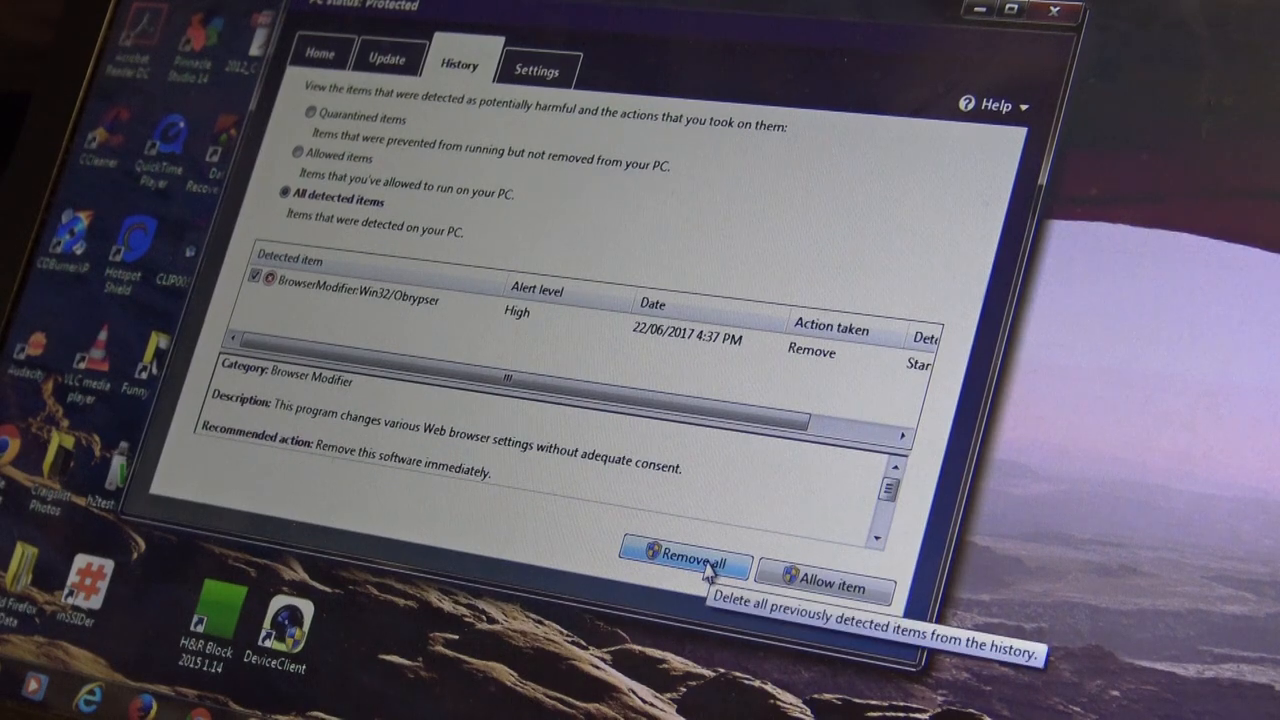
{"action": "left_click", "coordinate": [685, 562]}
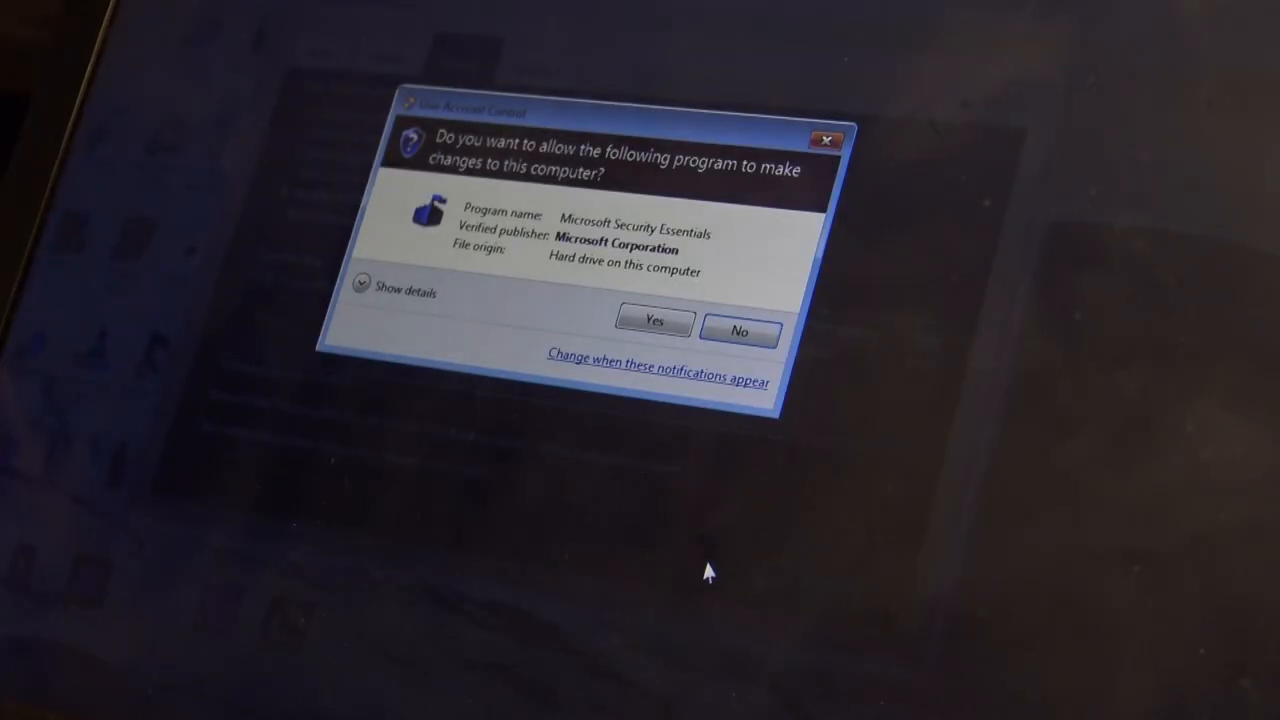
{"action": "left_click", "coordinate": [654, 321]}
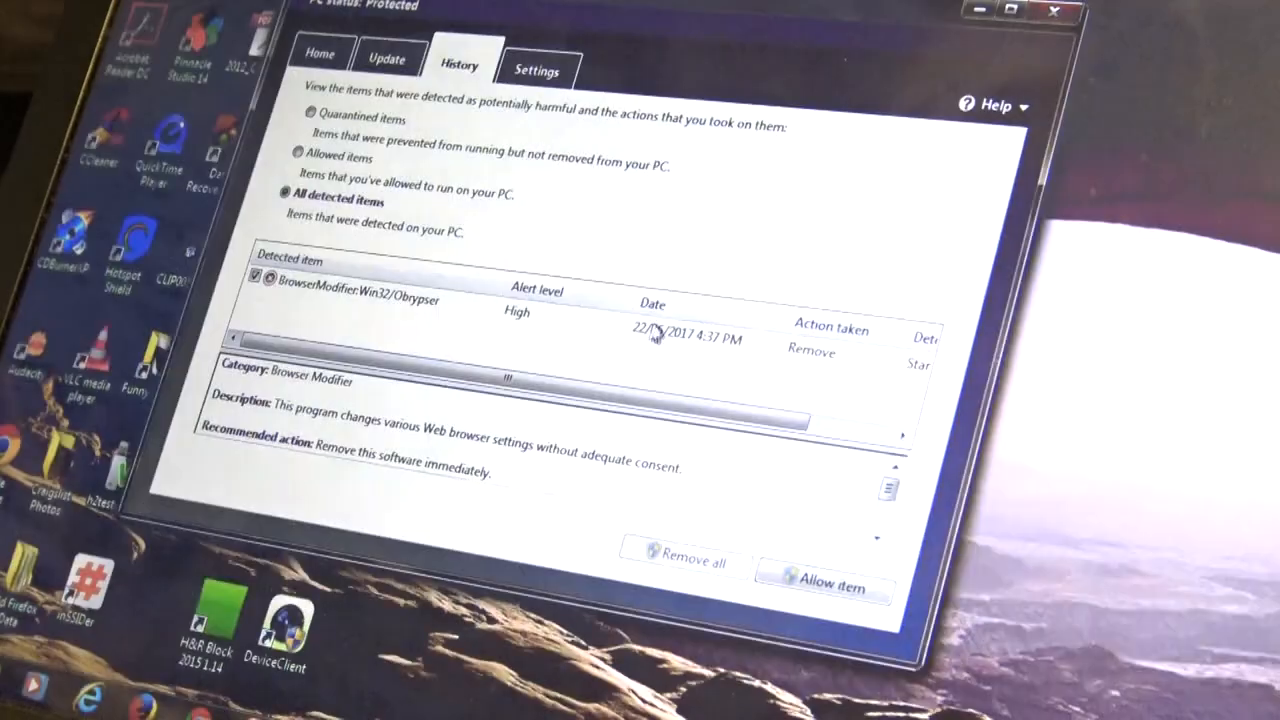
{"action": "left_click", "coordinate": [683, 560]}
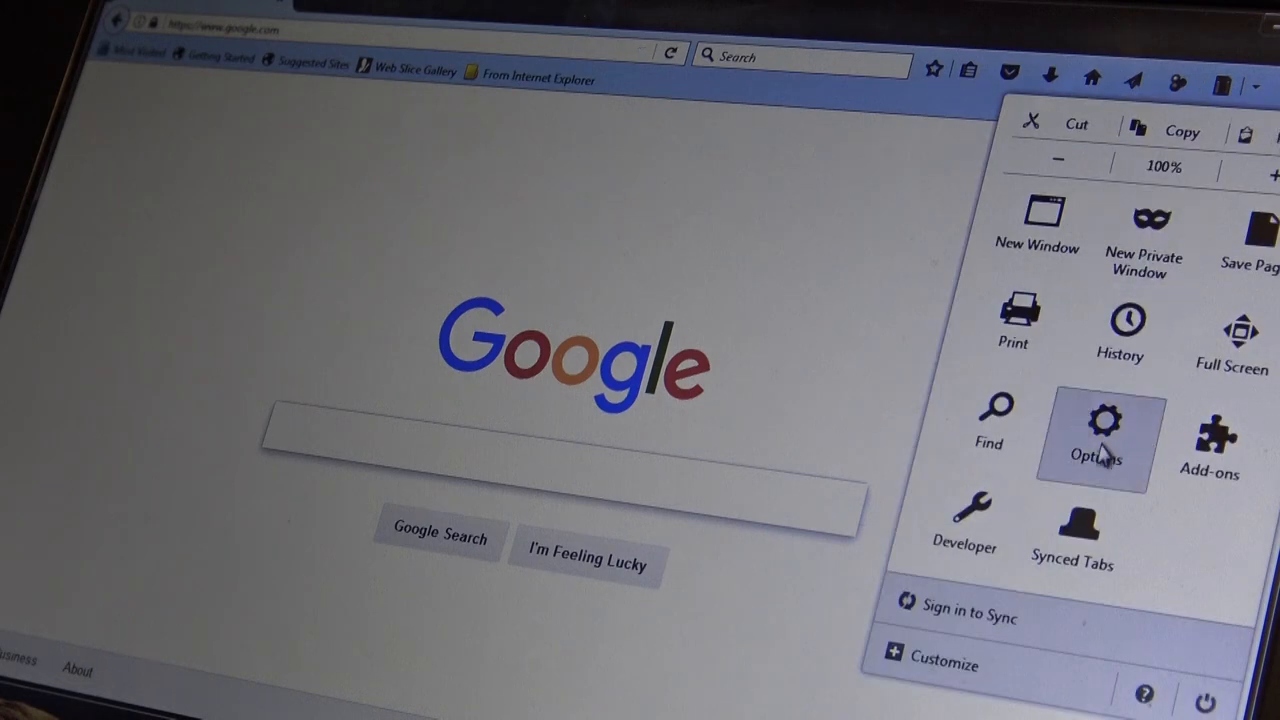
- Check that Firefox's home page is google.com, then close both tabs
{"action": "left_click", "coordinate": [1095, 440]}
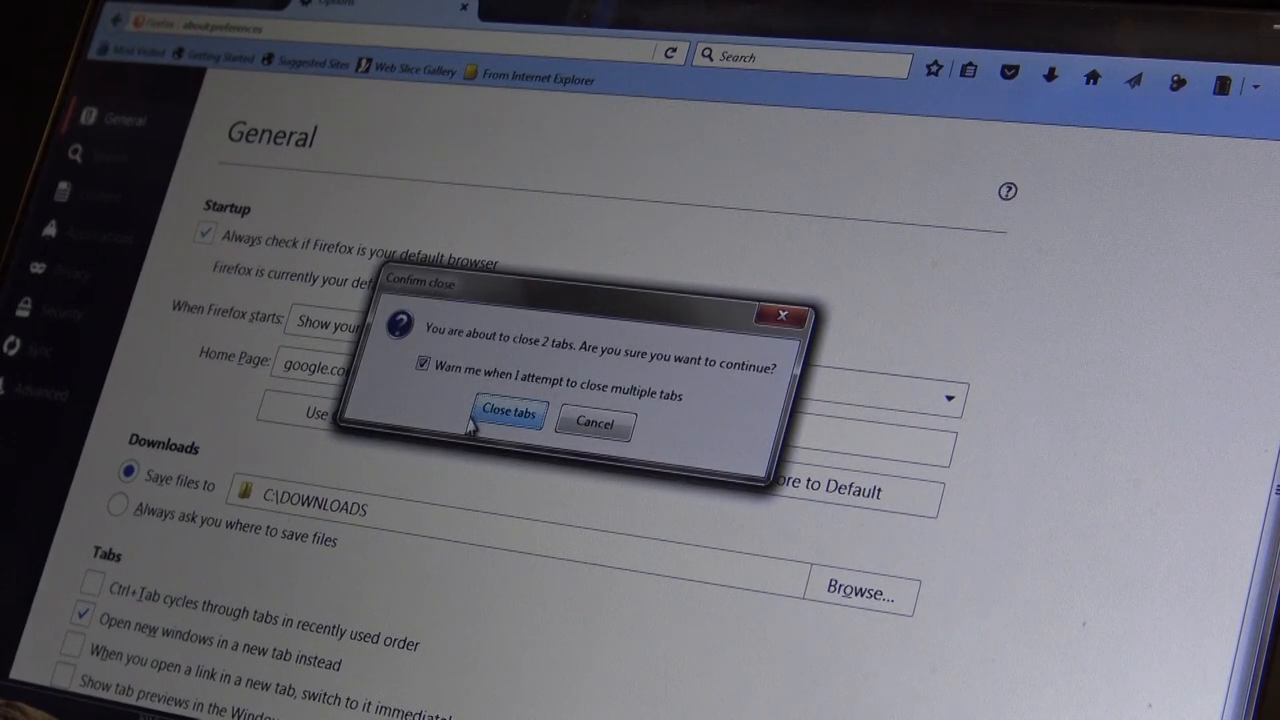
{"action": "left_click", "coordinate": [508, 413]}
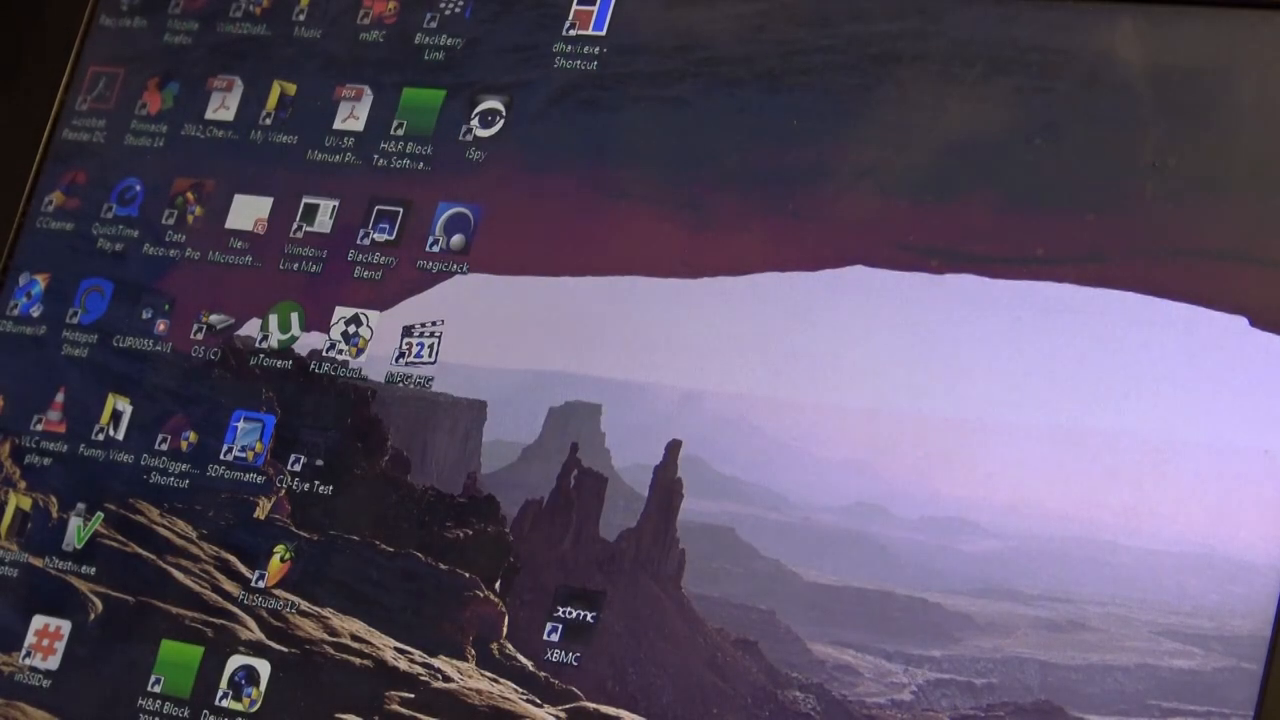
{"action": "mouse_move", "coordinate": [835, 620]}
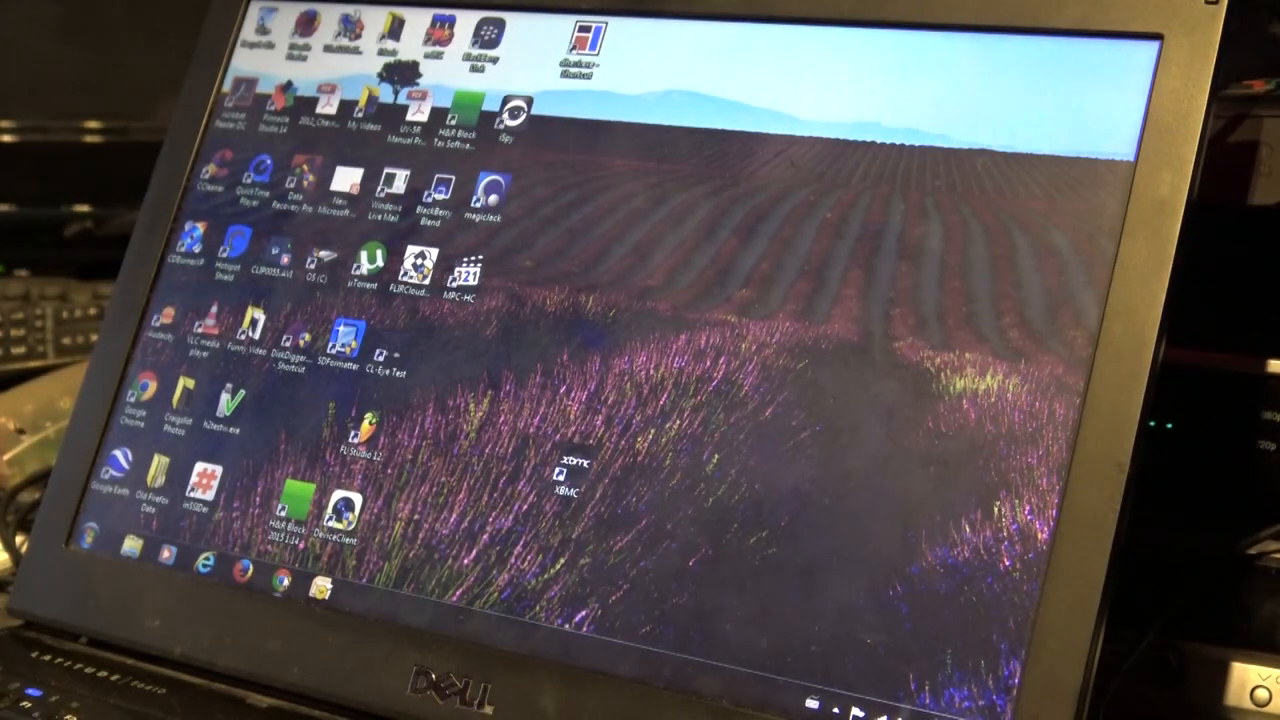
- Strip the appended text from the Chrome shortcut target so it ends at chrome.exe
{"action": "right_click", "coordinate": [280, 575]}
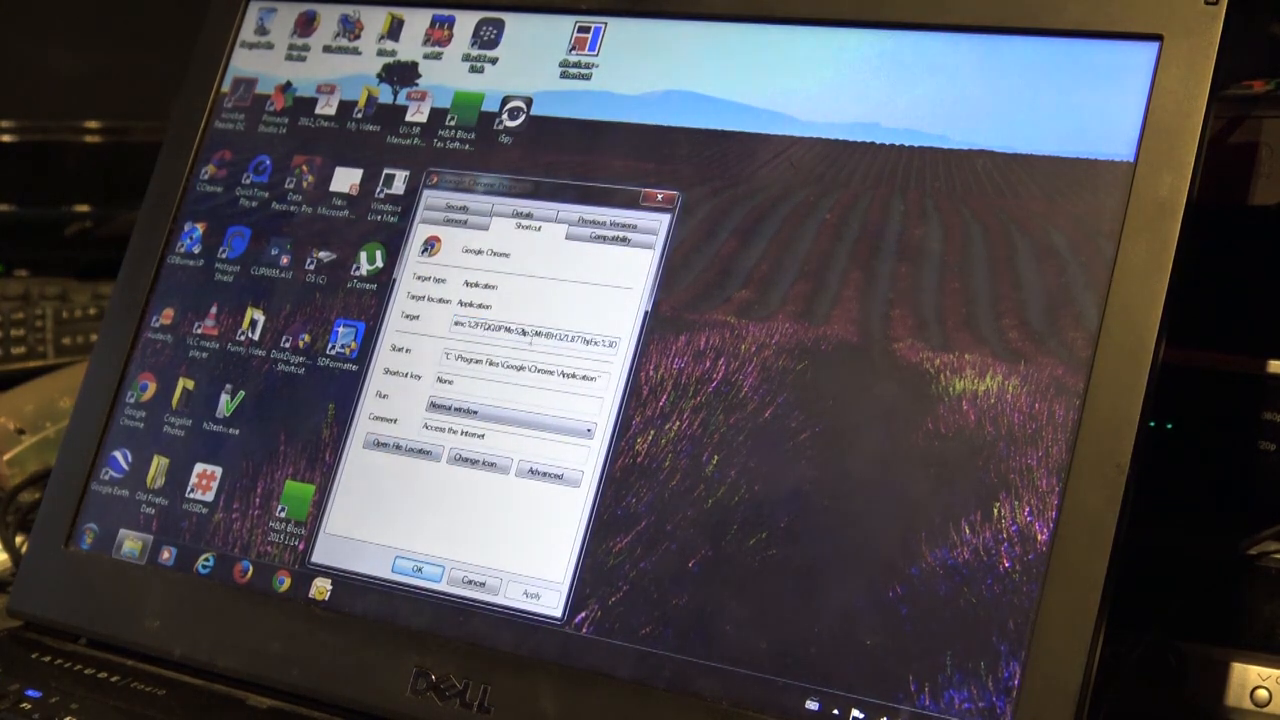
{"action": "triple_click", "coordinate": [510, 320]}
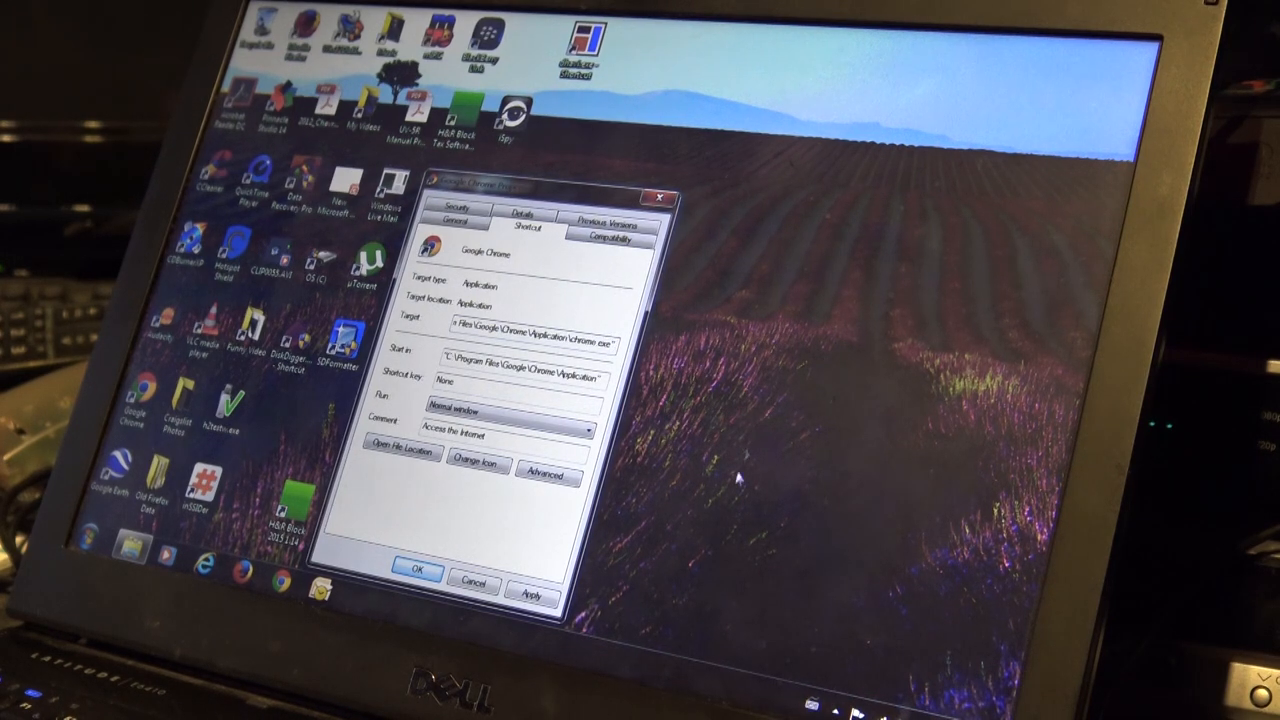
{"action": "left_click", "coordinate": [472, 583]}
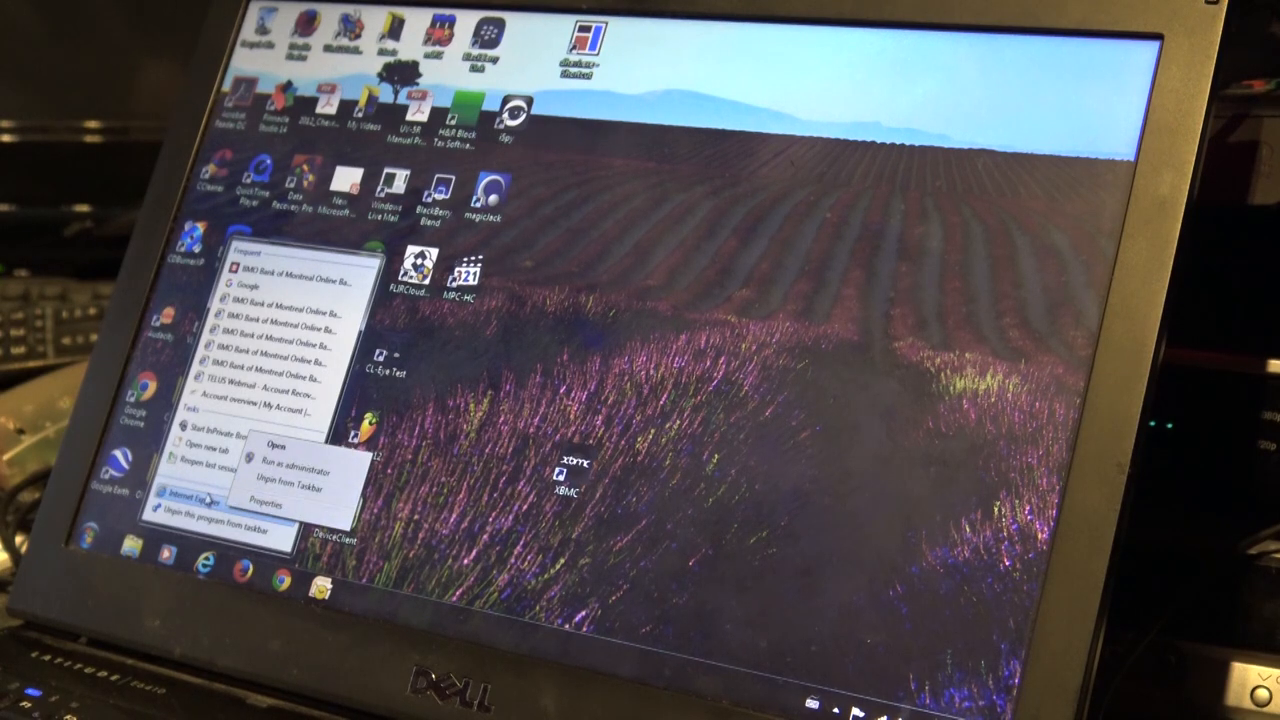
- Inspect the Internet Explorer shortcut properties, confirming the target ends in iexplore.exe
{"action": "left_click", "coordinate": [263, 504]}
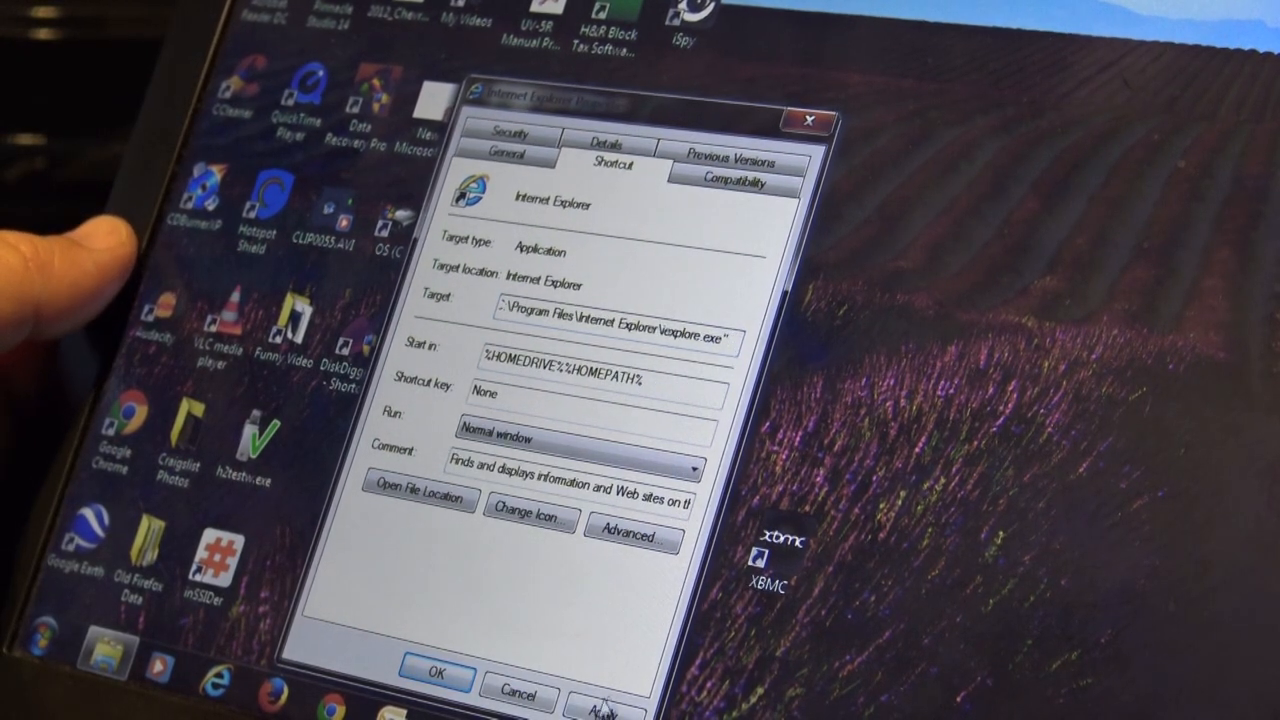
{"action": "left_click", "coordinate": [433, 672]}
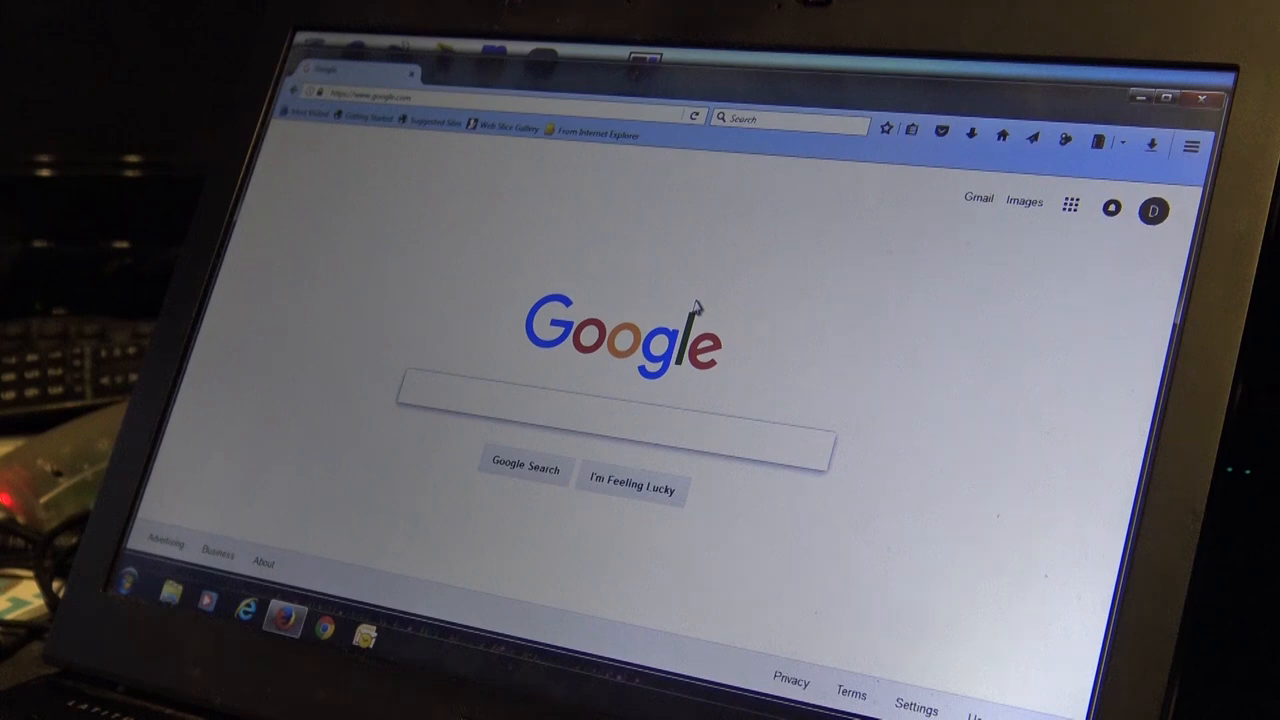
{"action": "mouse_move", "coordinate": [750, 294]}
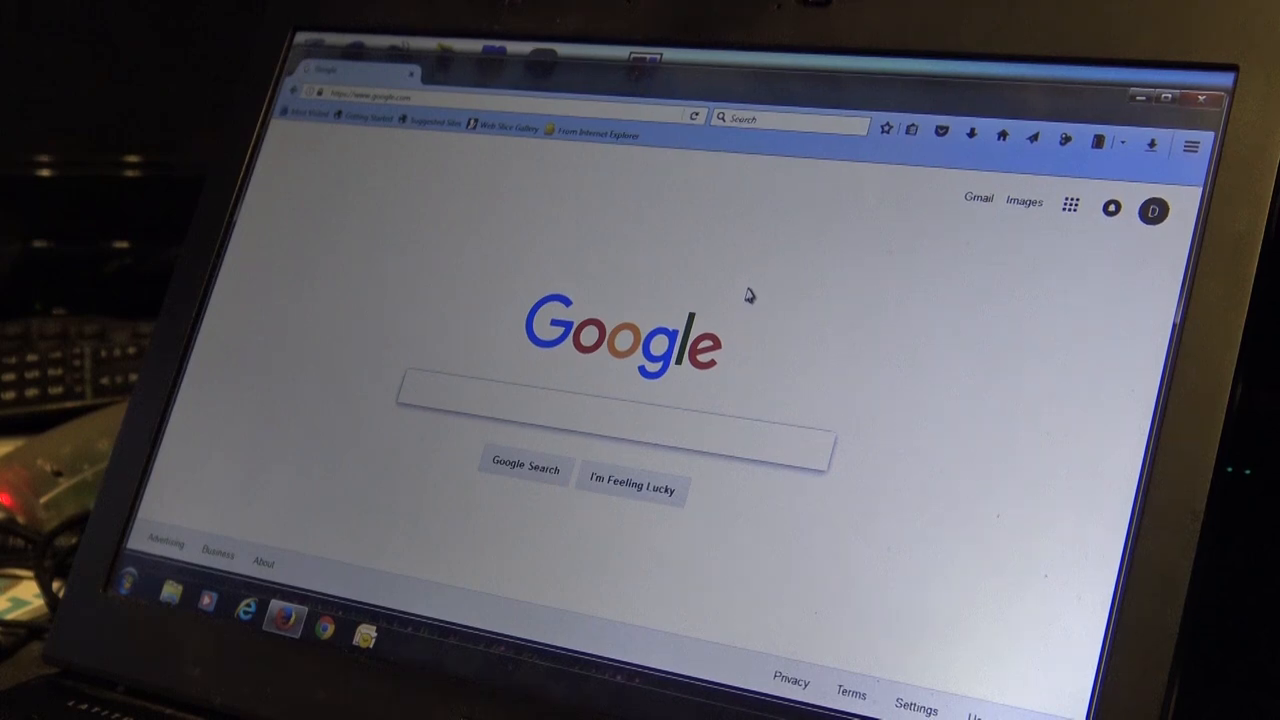
{"action": "mouse_move", "coordinate": [705, 408]}
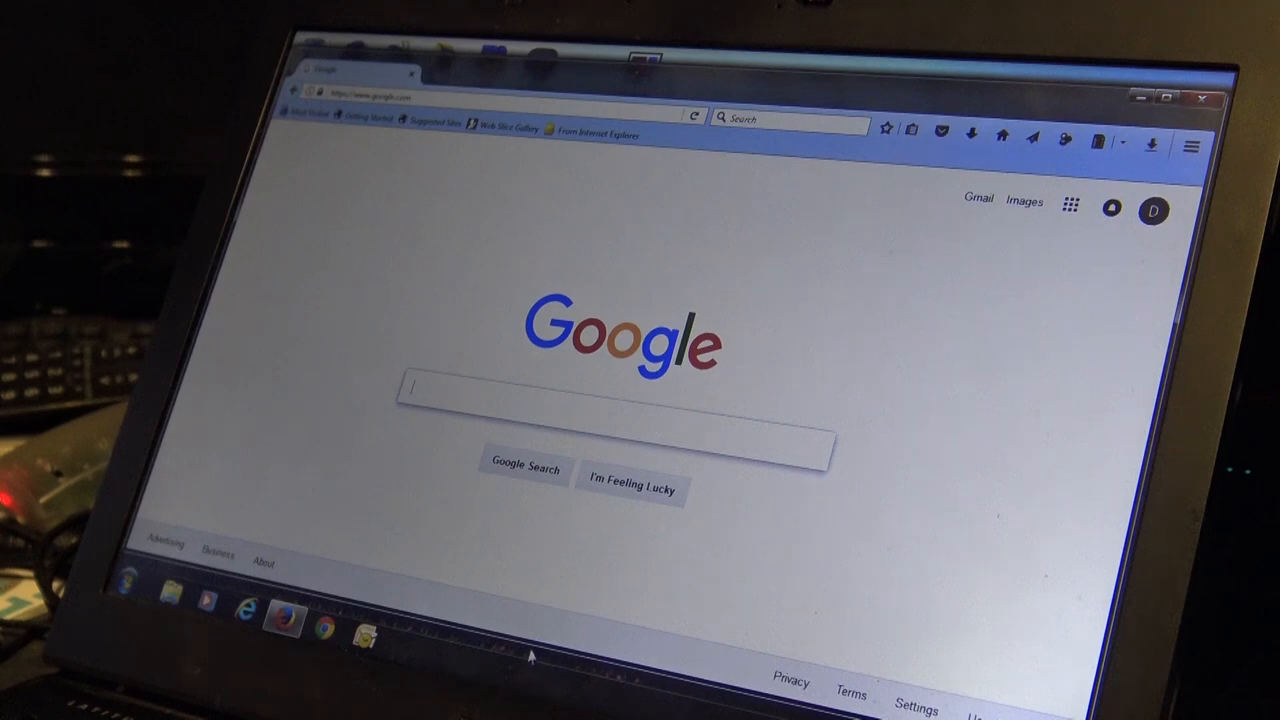
{"action": "mouse_move", "coordinate": [418, 305]}
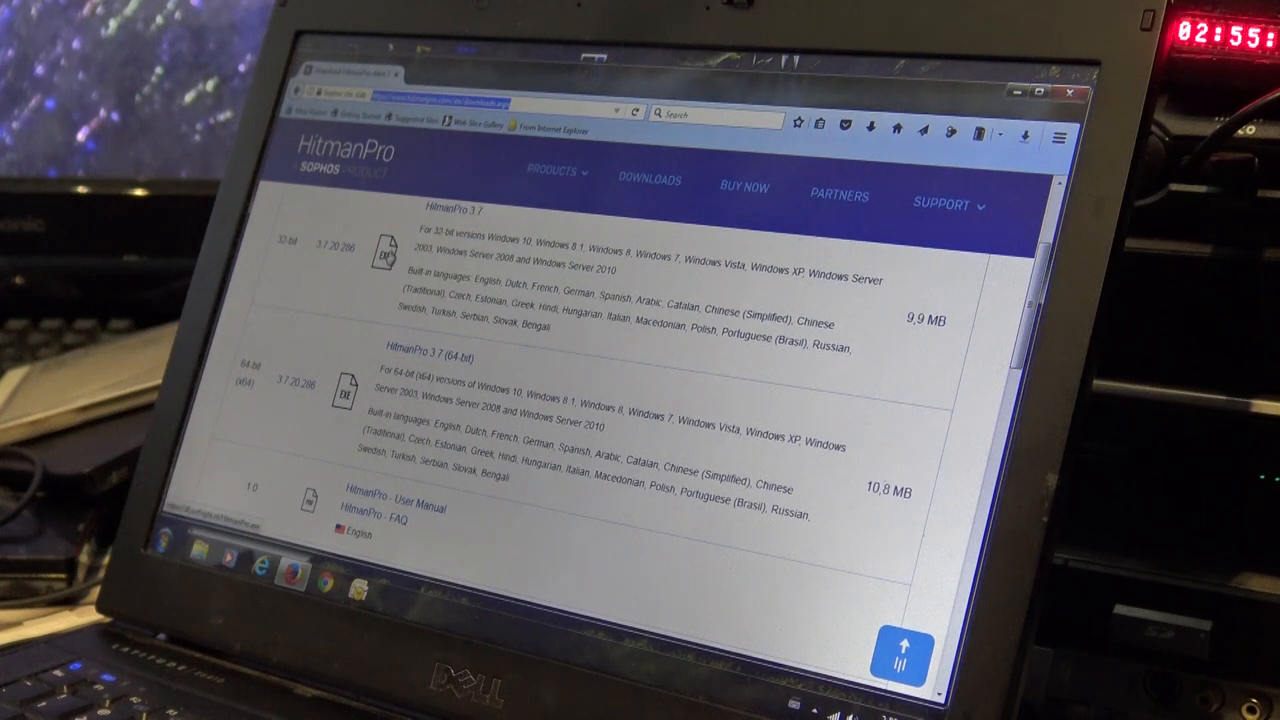
- Scroll the HitmanPro downloads page to find the HitmanPro.exe download link
{"action": "scroll", "scroll_direction": "down", "scroll_amount": 3}
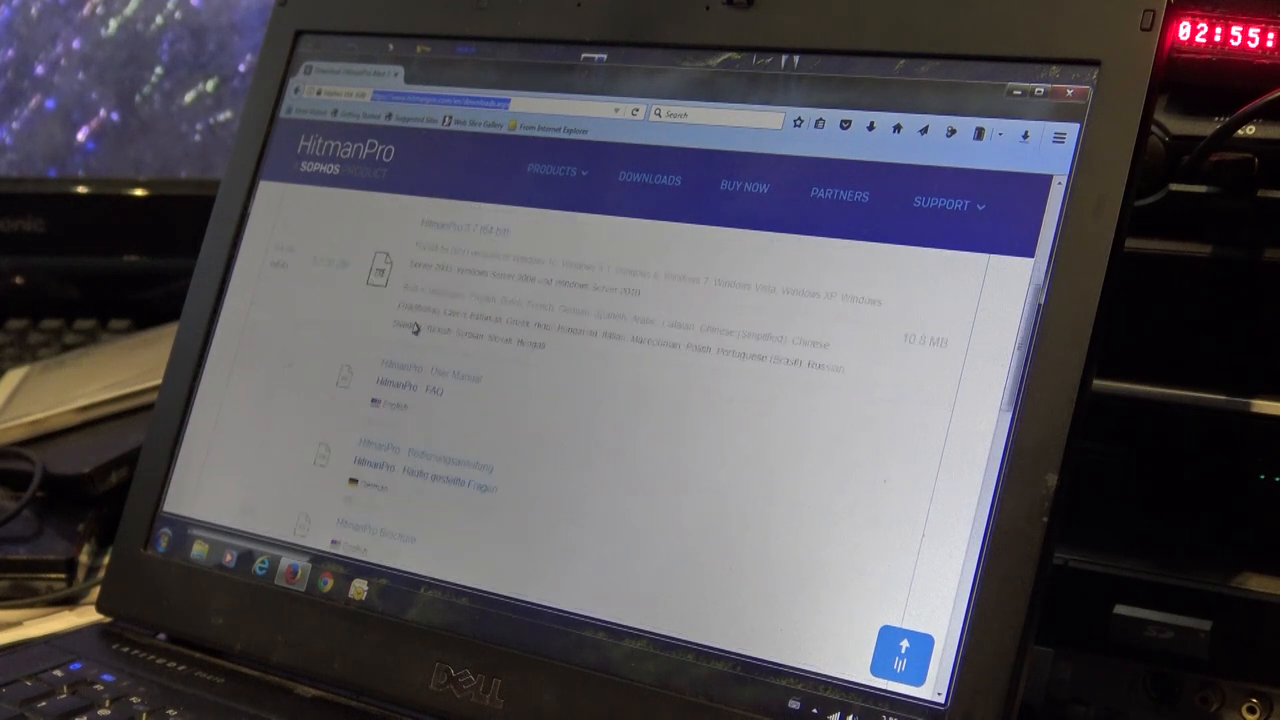
{"action": "scroll", "scroll_direction": "up", "scroll_amount": 3}
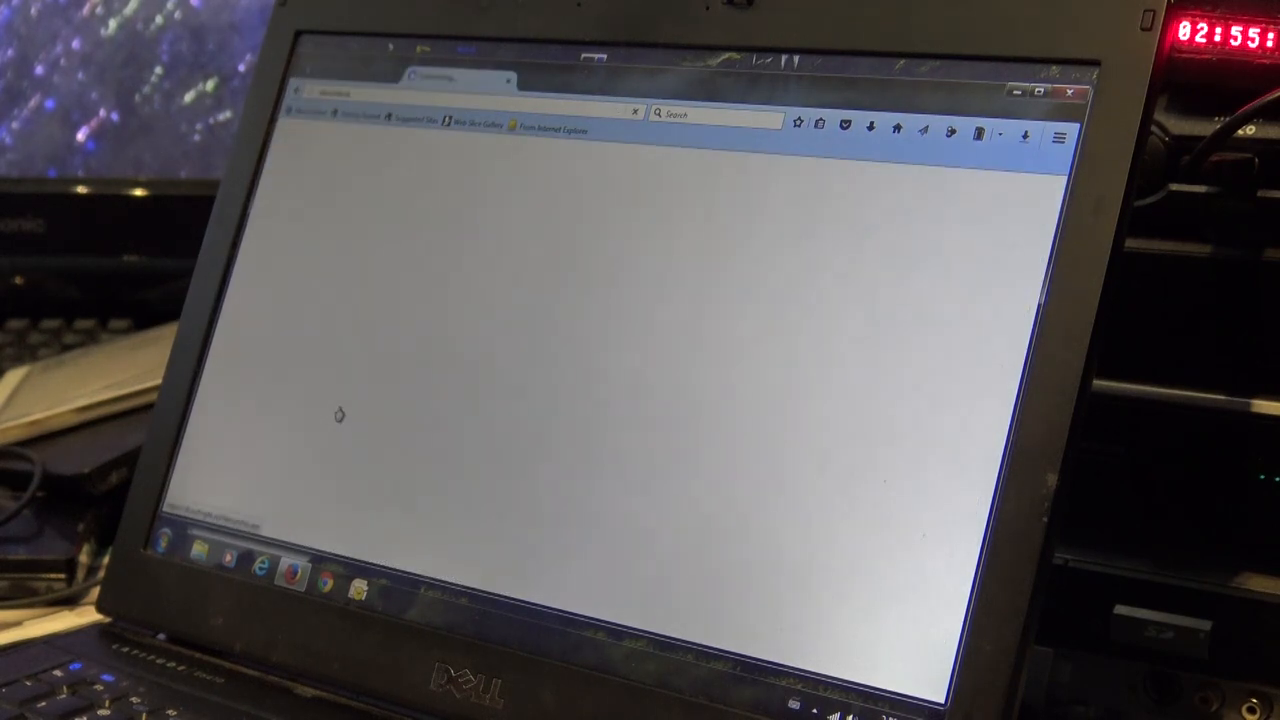
{"action": "mouse_move", "coordinate": [477, 388]}
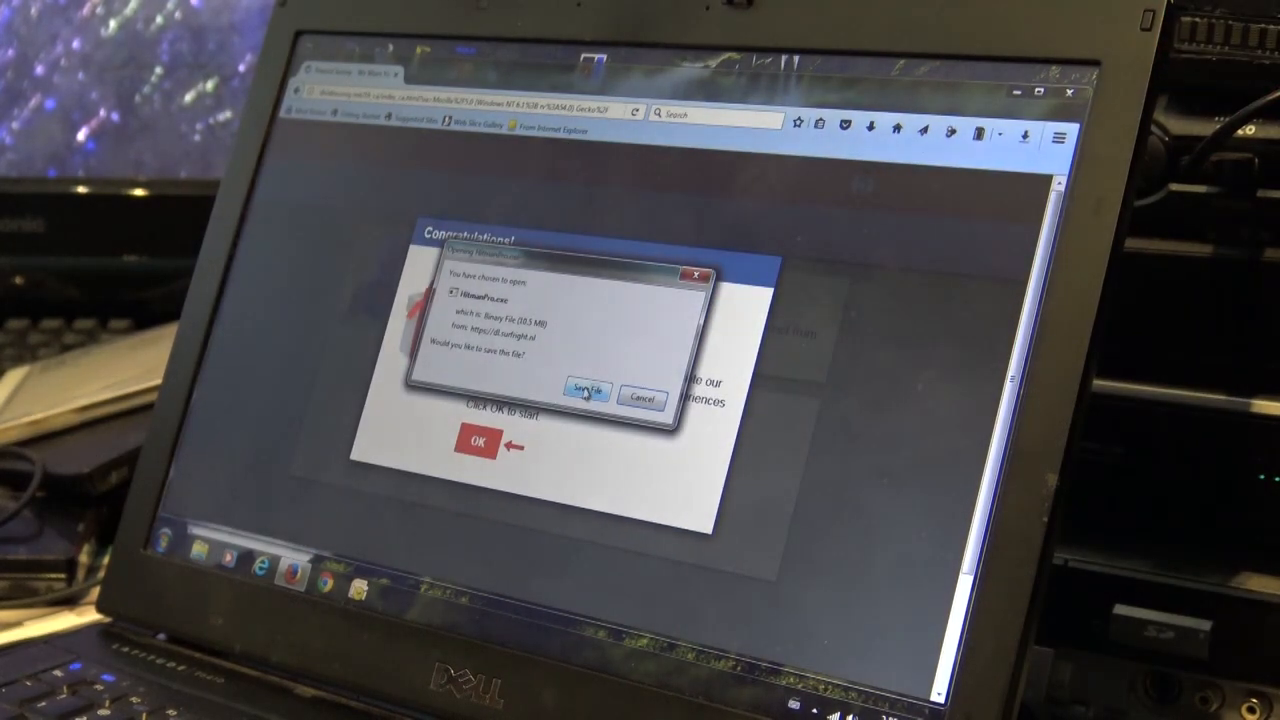
- Save HitmanPro.exe and start HitmanPro with 'No, I only want to perform a one-time scan'
{"action": "left_click", "coordinate": [583, 393]}
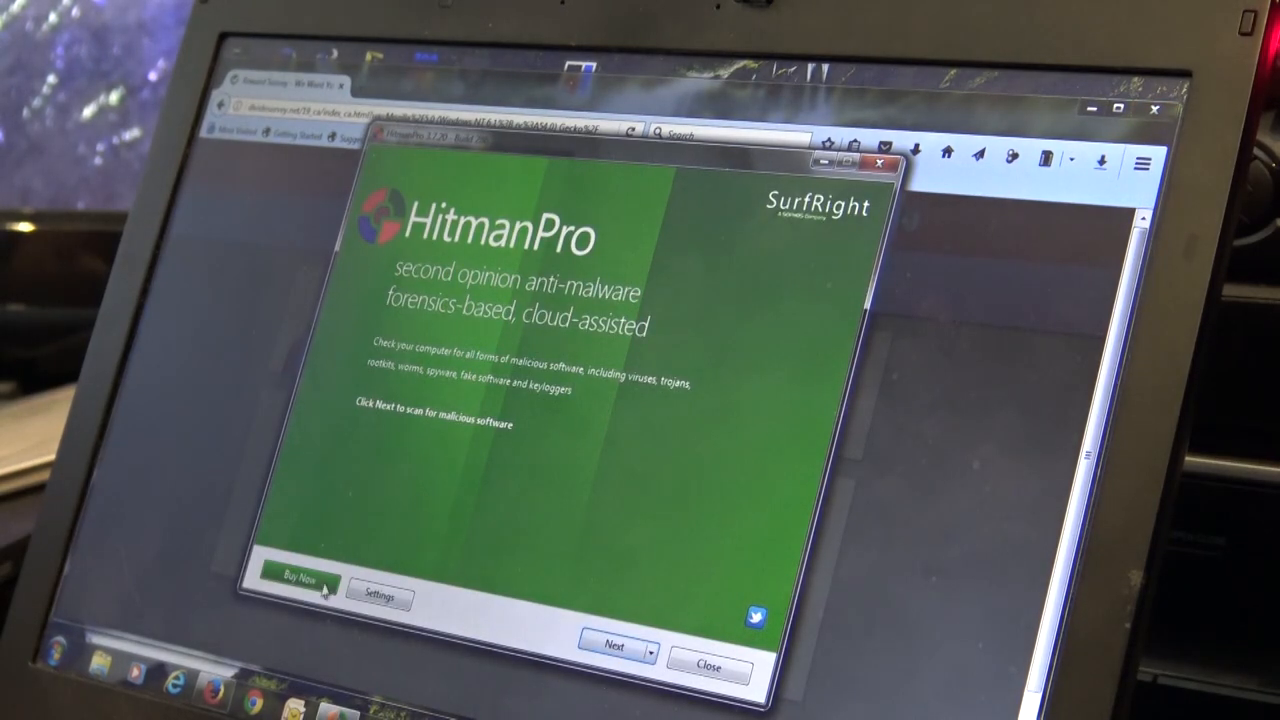
{"action": "mouse_move", "coordinate": [636, 620]}
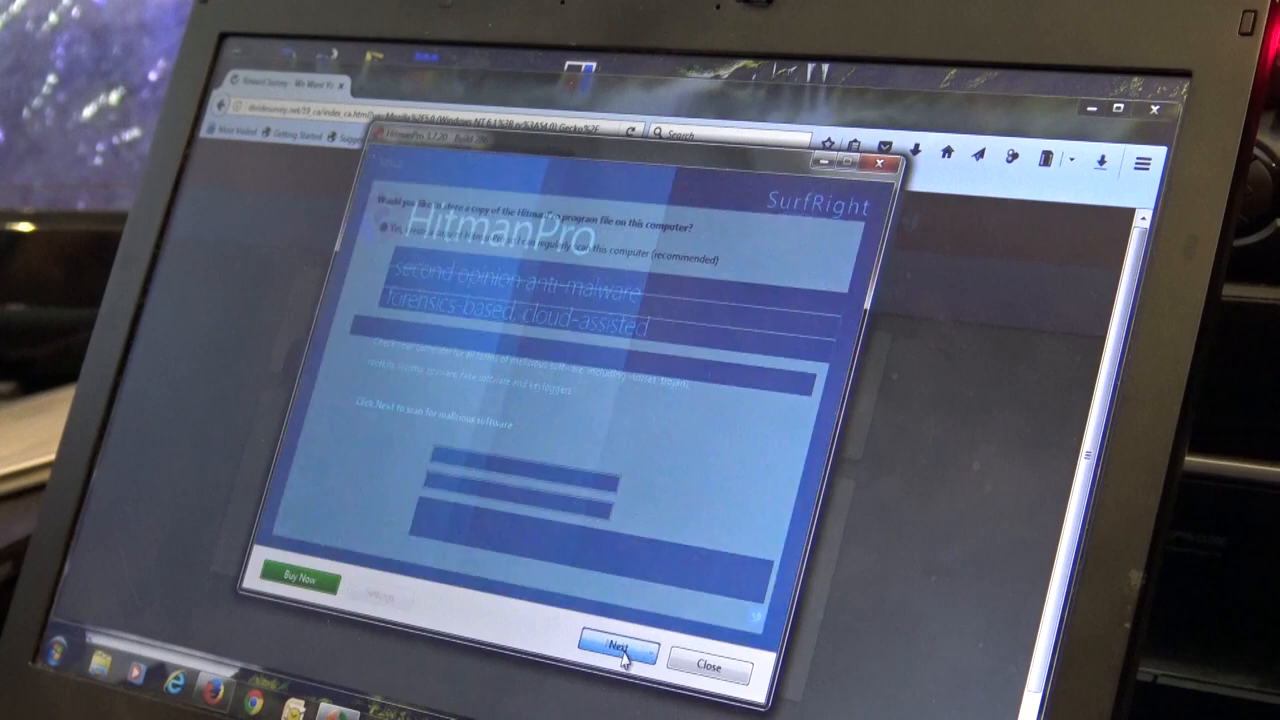
{"action": "left_click", "coordinate": [617, 656]}
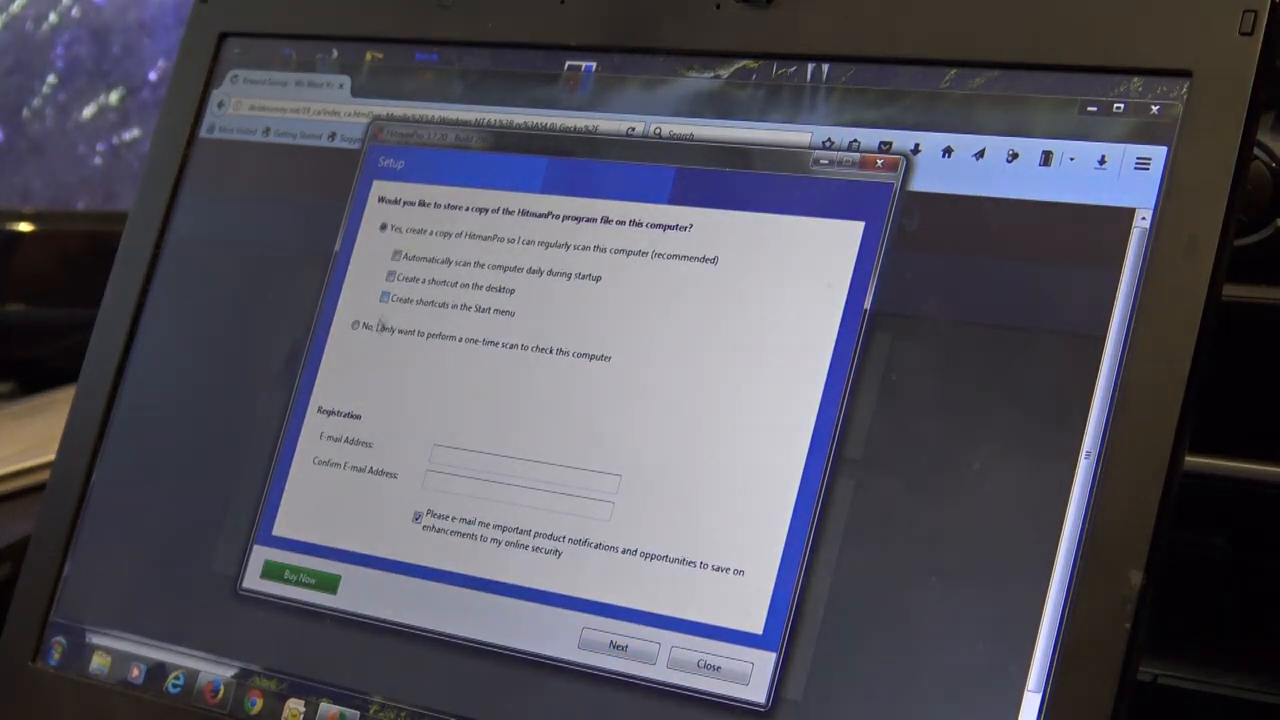
{"action": "left_click", "coordinate": [380, 326]}
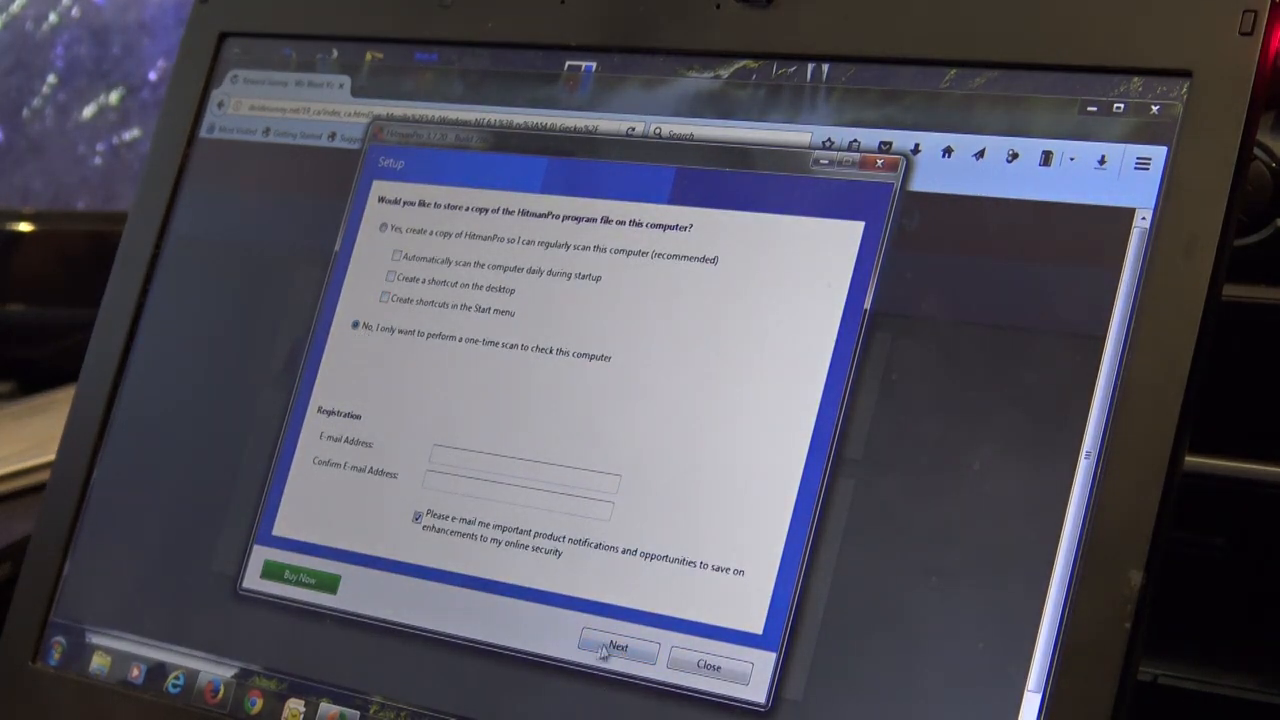
{"action": "left_click", "coordinate": [617, 655]}
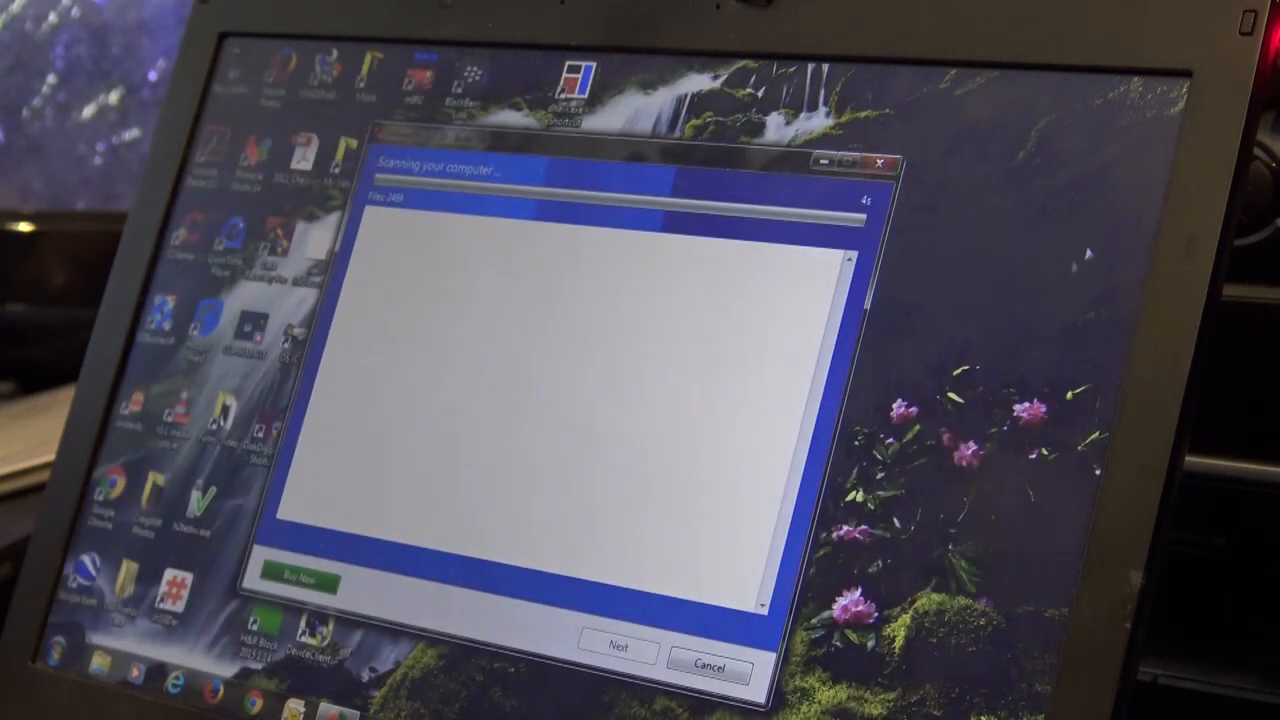
{"action": "mouse_move", "coordinate": [680, 165]}
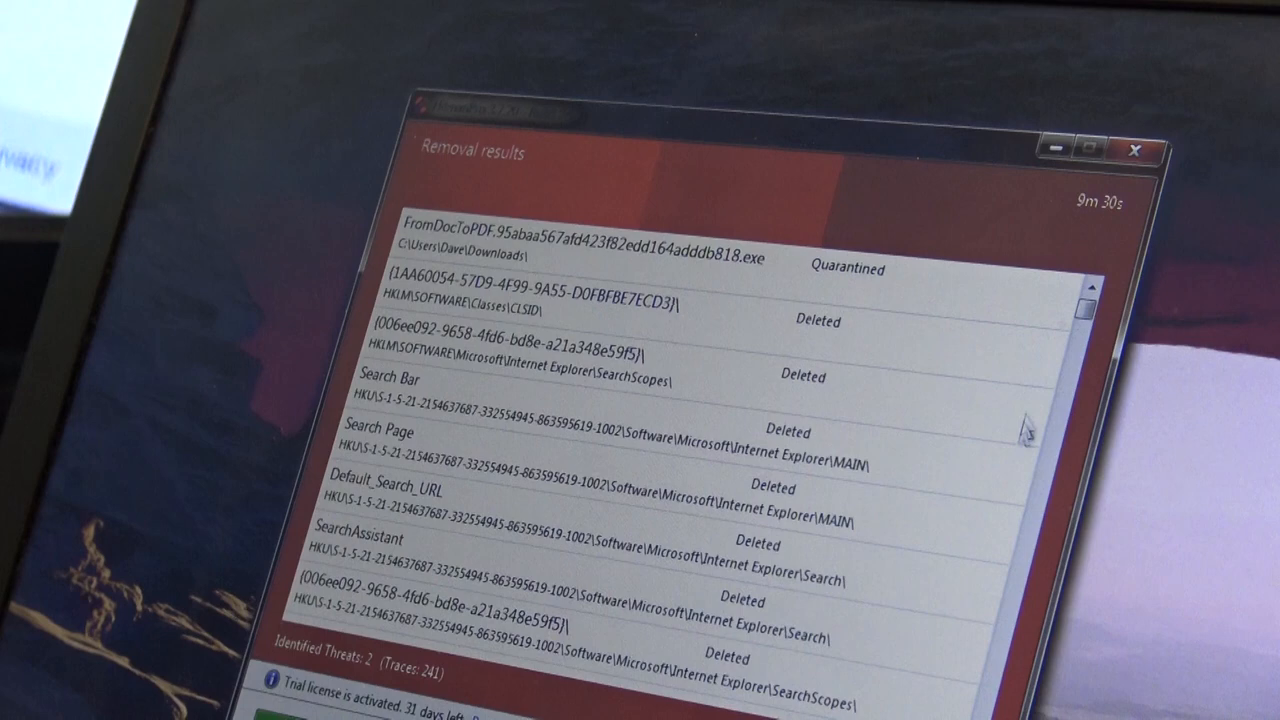
{"action": "mouse_move", "coordinate": [960, 460]}
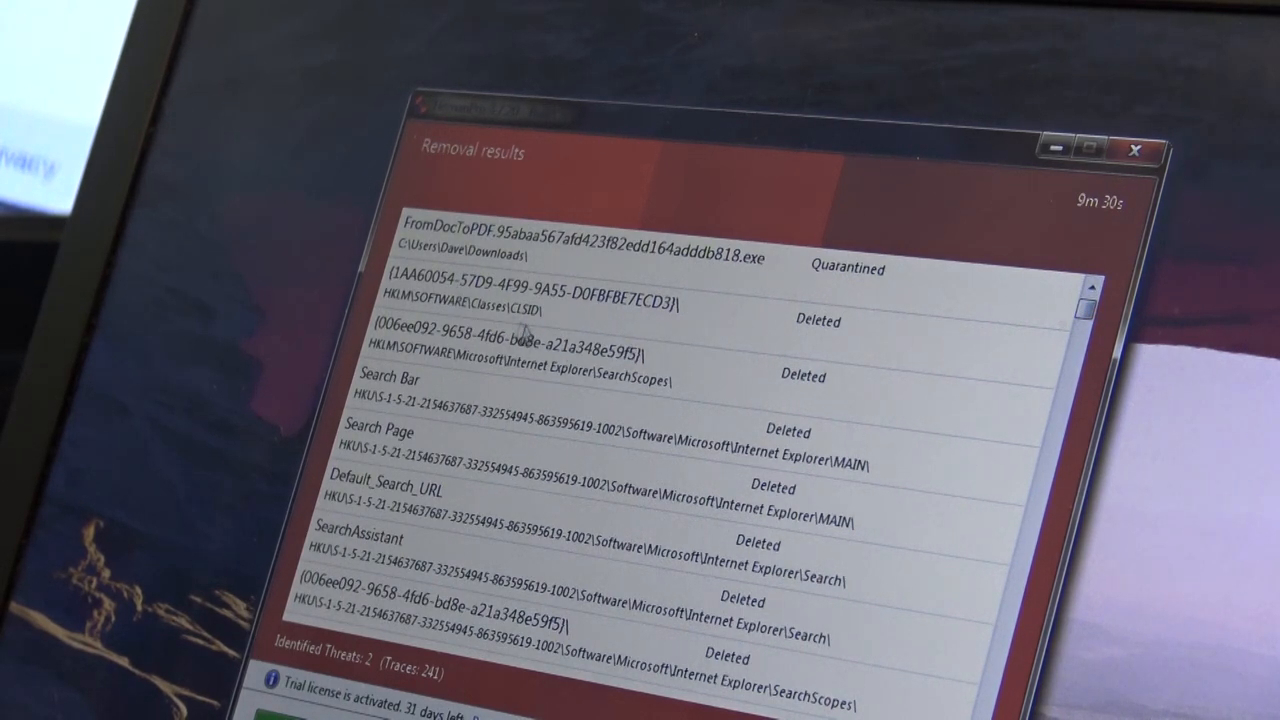
{"action": "mouse_move", "coordinate": [920, 465]}
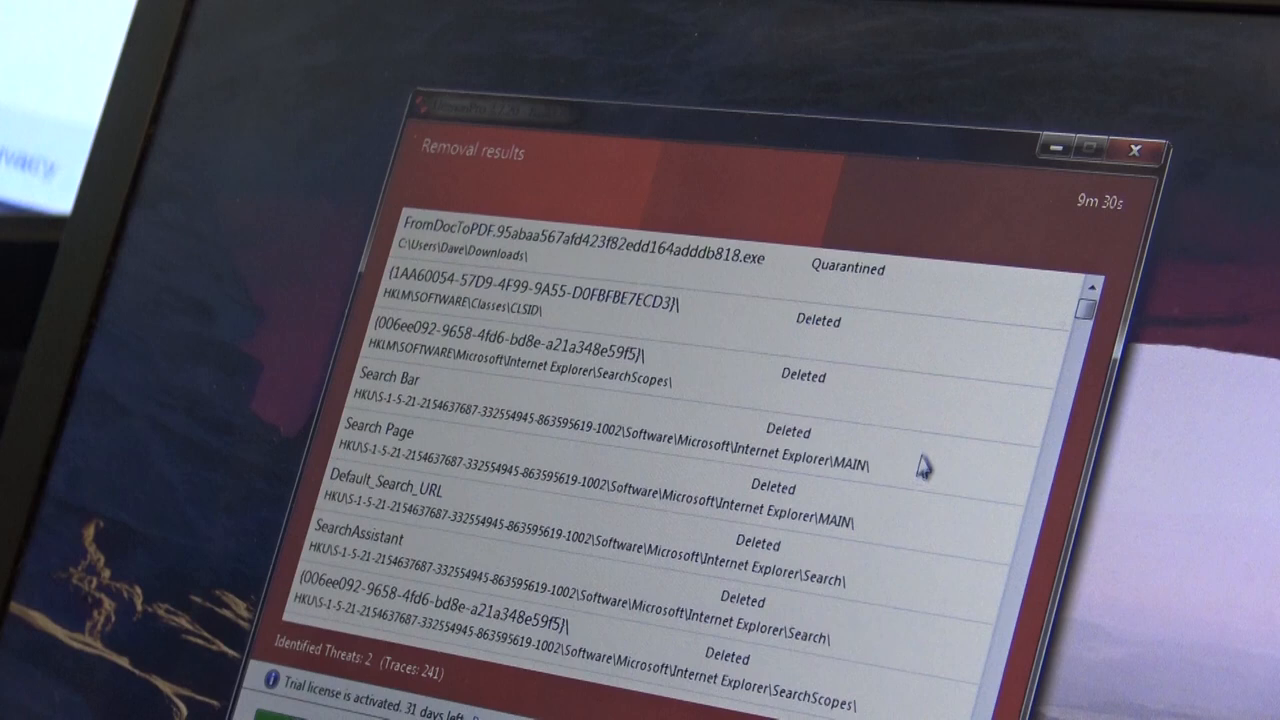
- Scroll through HitmanPro's removal results to view the deleted tracking cookie entries
{"action": "scroll", "scroll_direction": "down", "scroll_amount": 3}
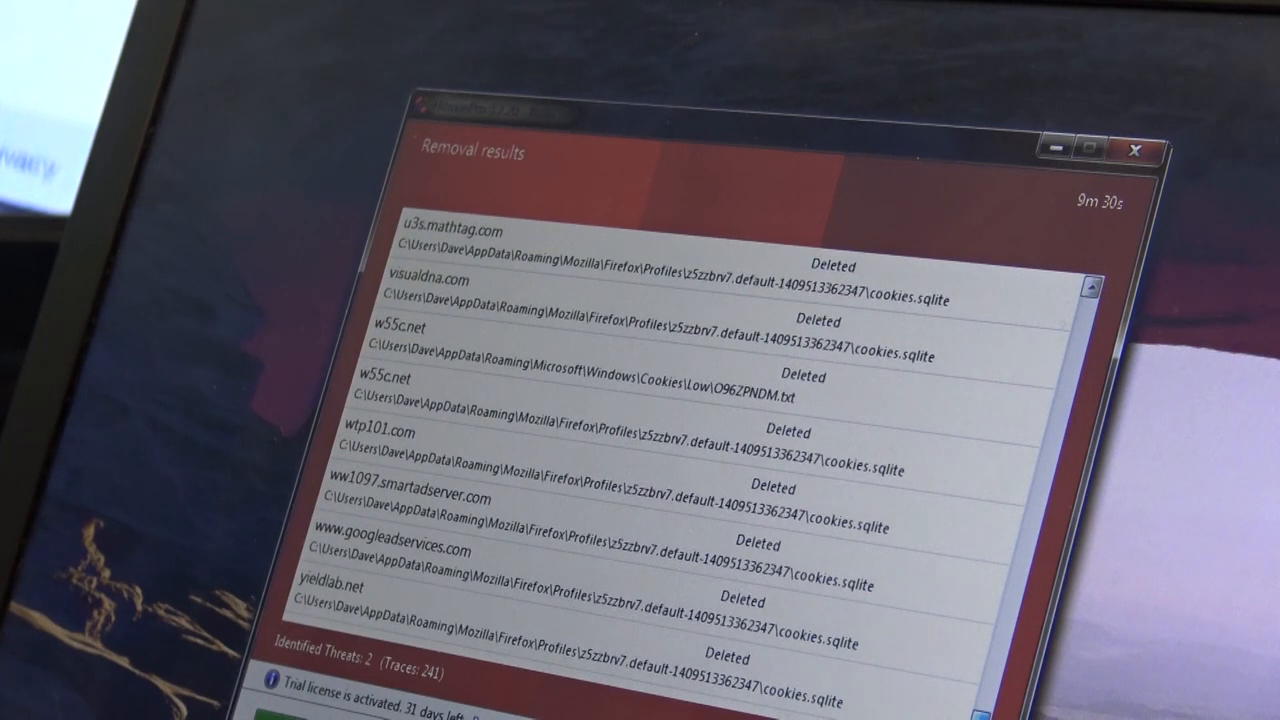